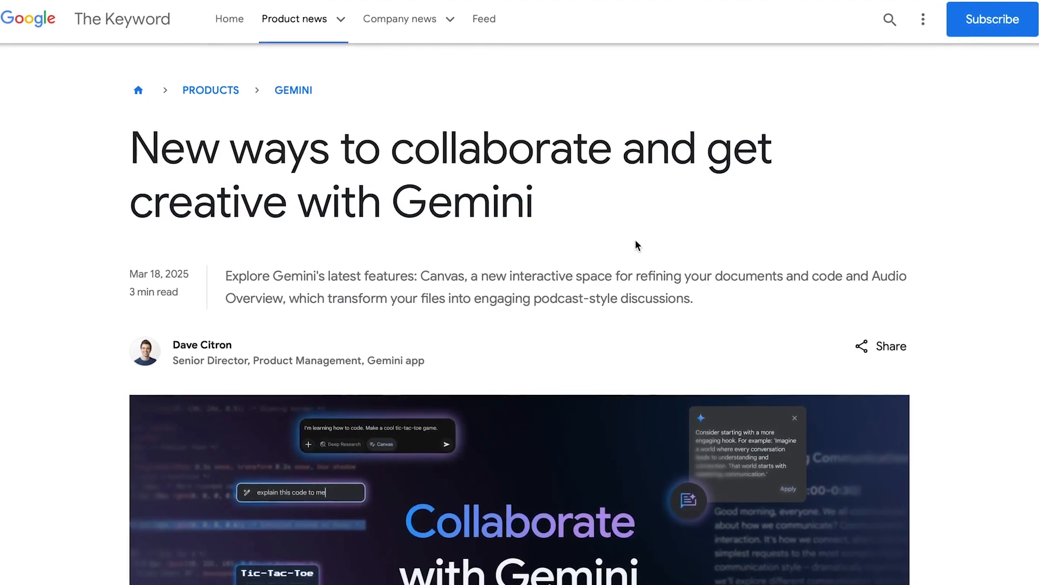
Step: Scroll the Gemini 2.0 Flash native image generation post to its intro and first example
scroll(down, 3)
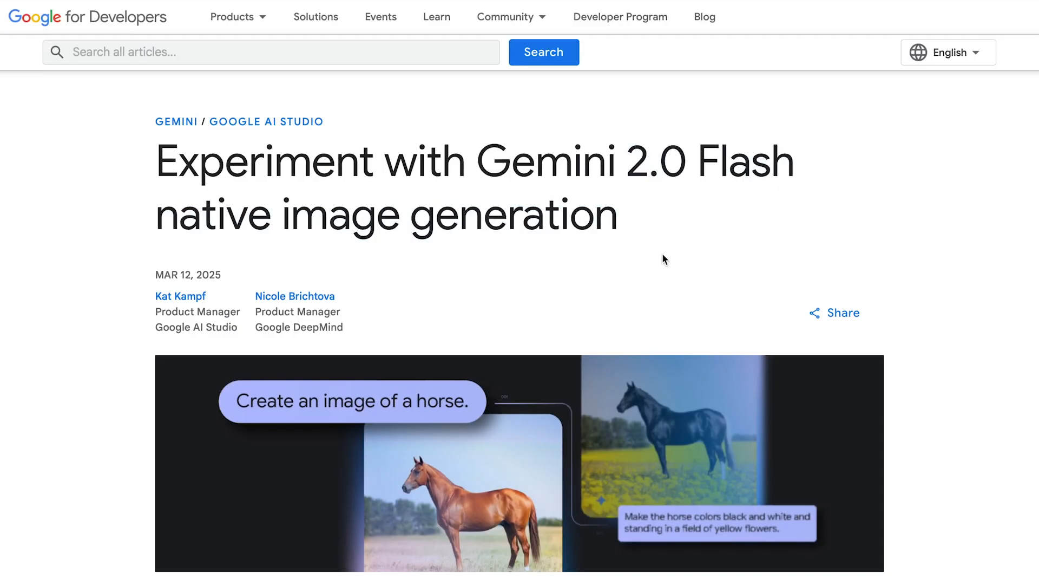
mouse_move(602, 265)
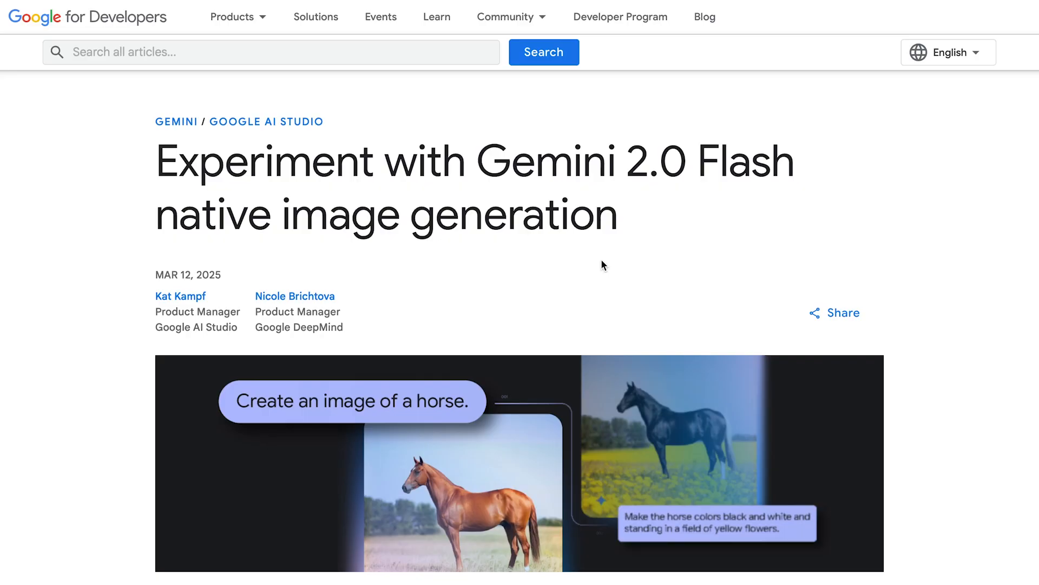
scroll(down, 3)
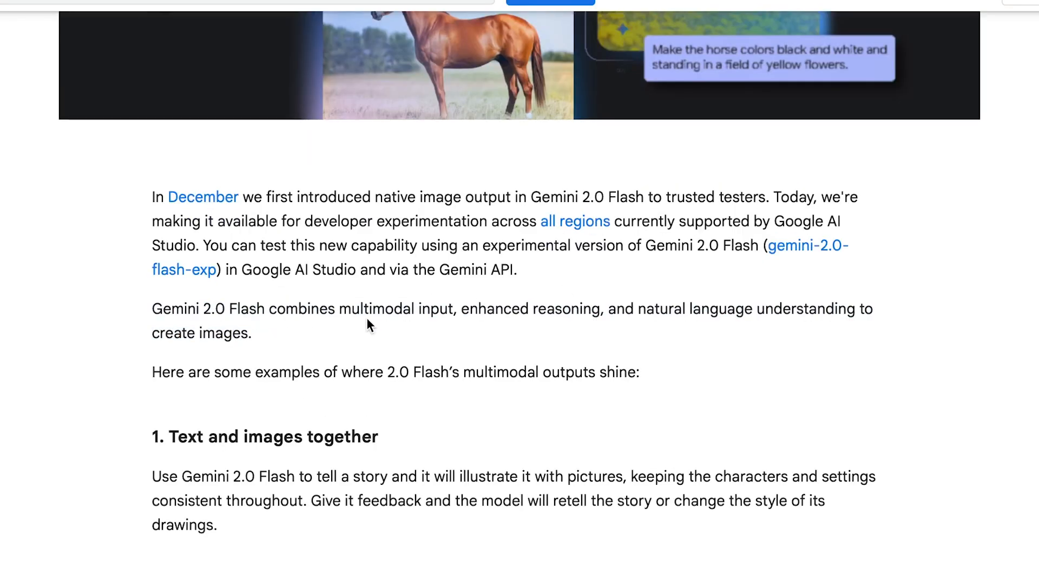
mouse_move(407, 331)
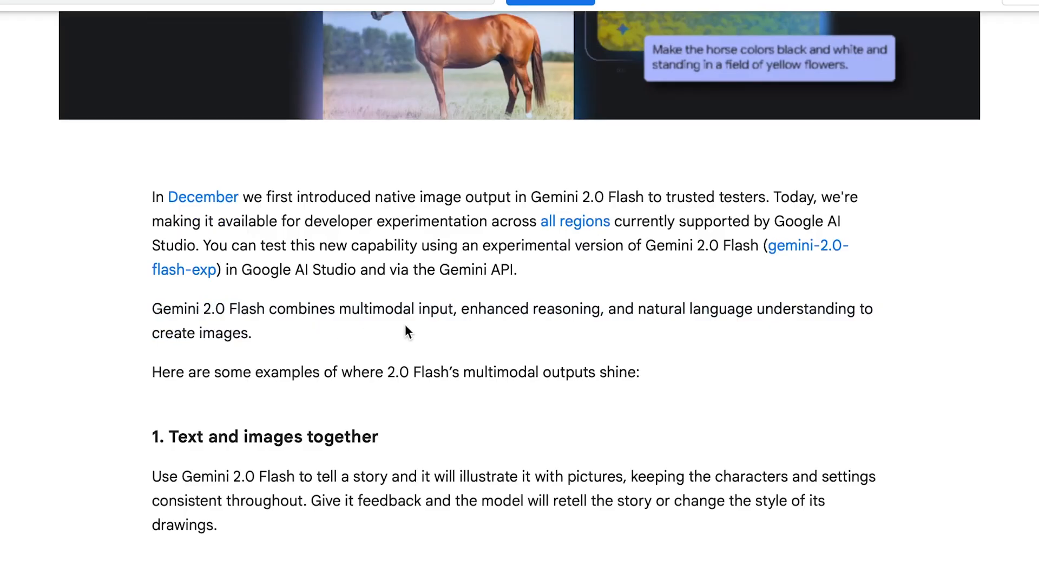
mouse_move(613, 331)
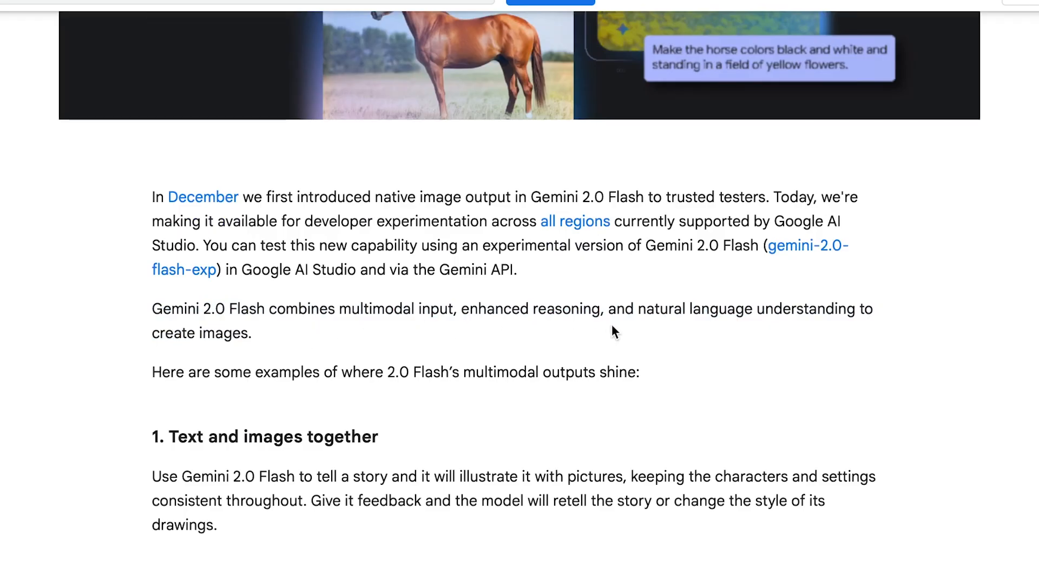
mouse_move(891, 325)
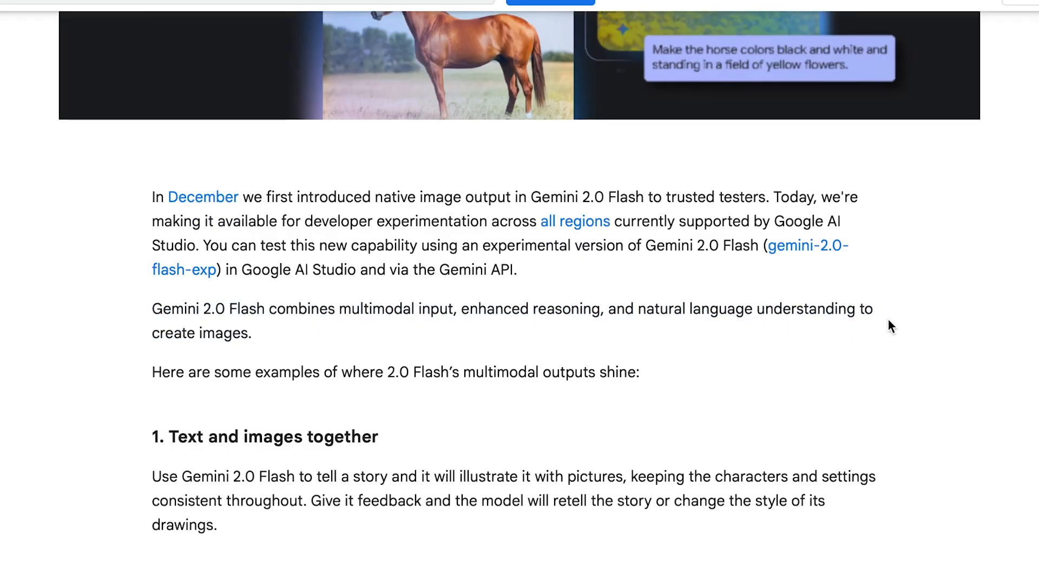
mouse_move(513, 382)
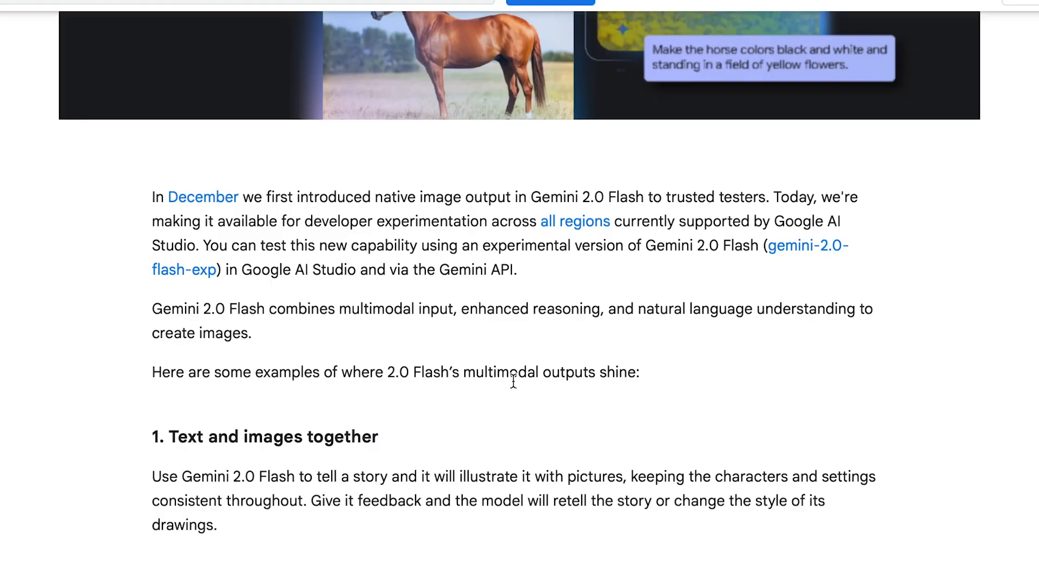
mouse_move(565, 338)
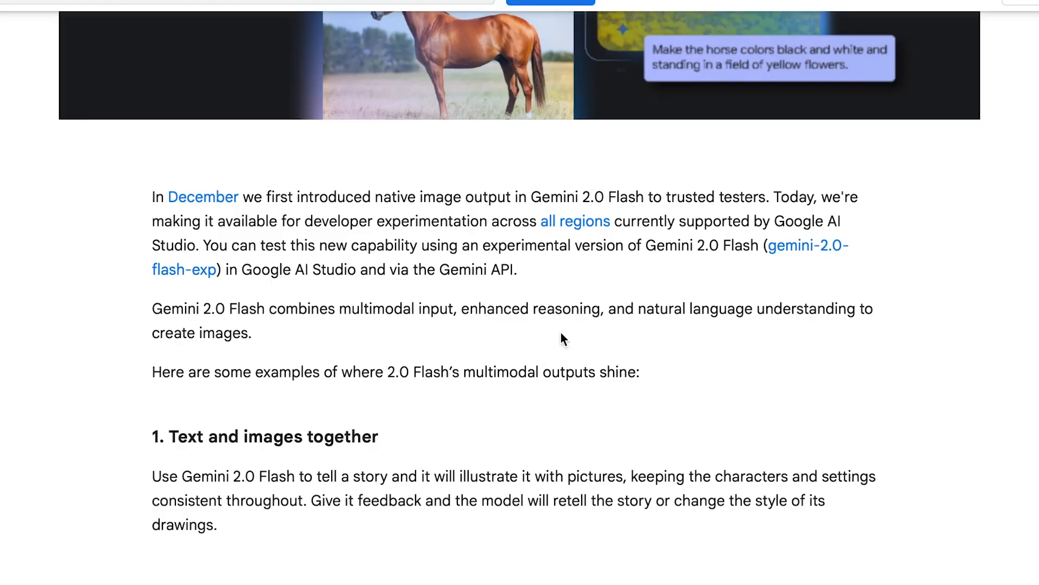
mouse_move(575, 337)
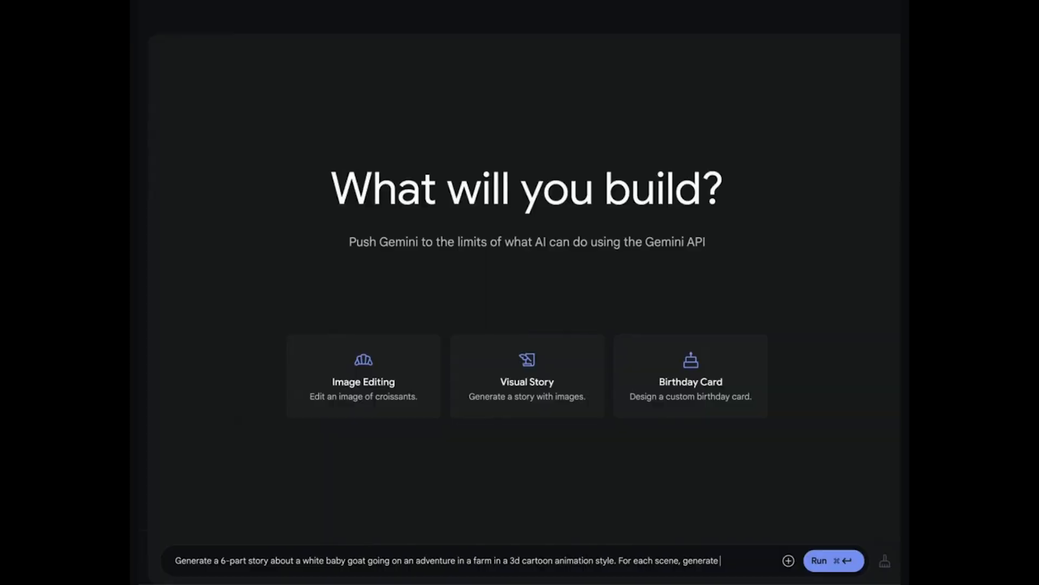
Step: Run the goat story prompt and scroll through the six illustrated story parts
click(833, 560)
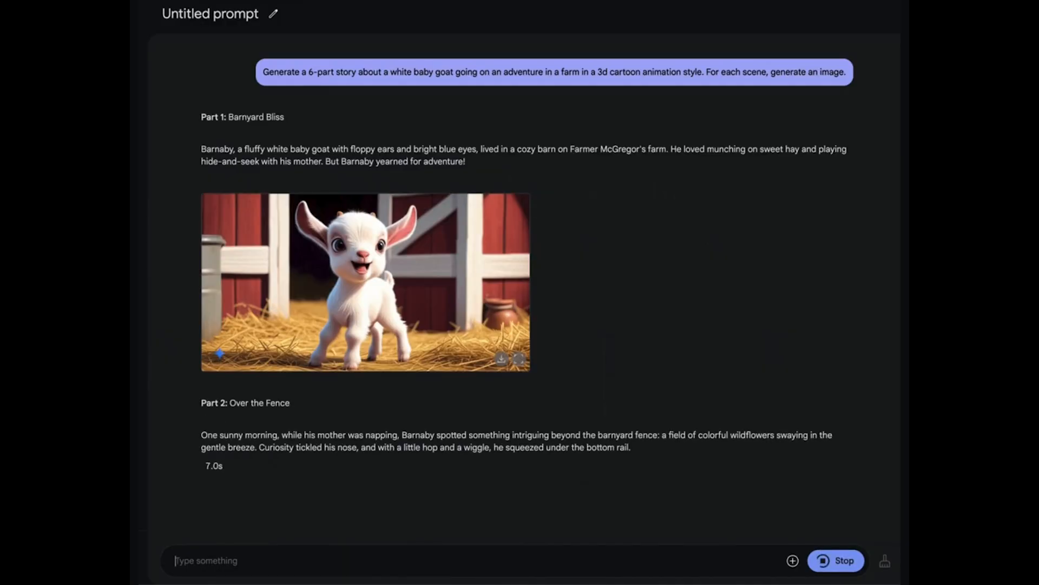
scroll(down, 3)
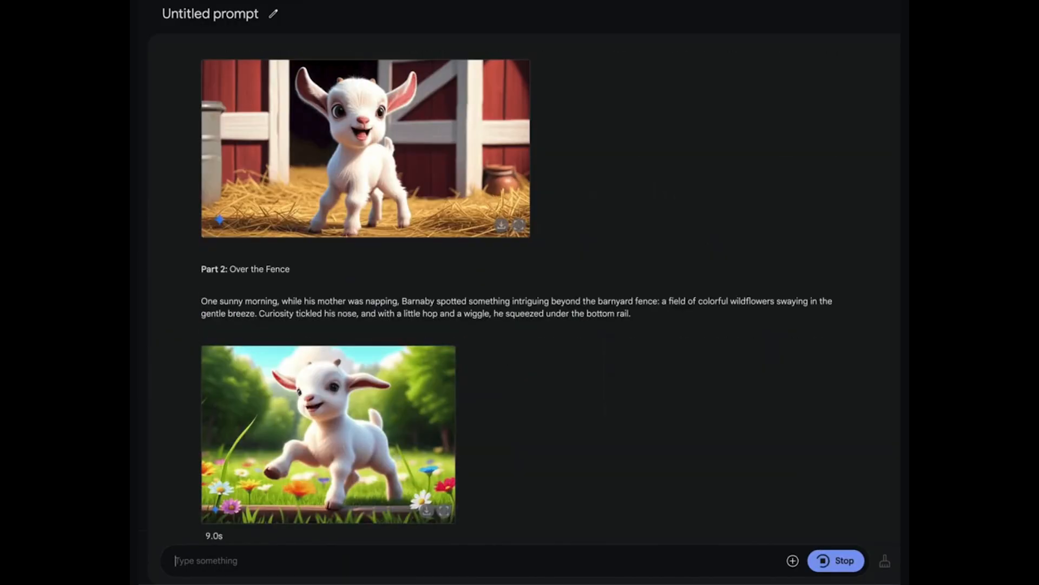
scroll(down, 3)
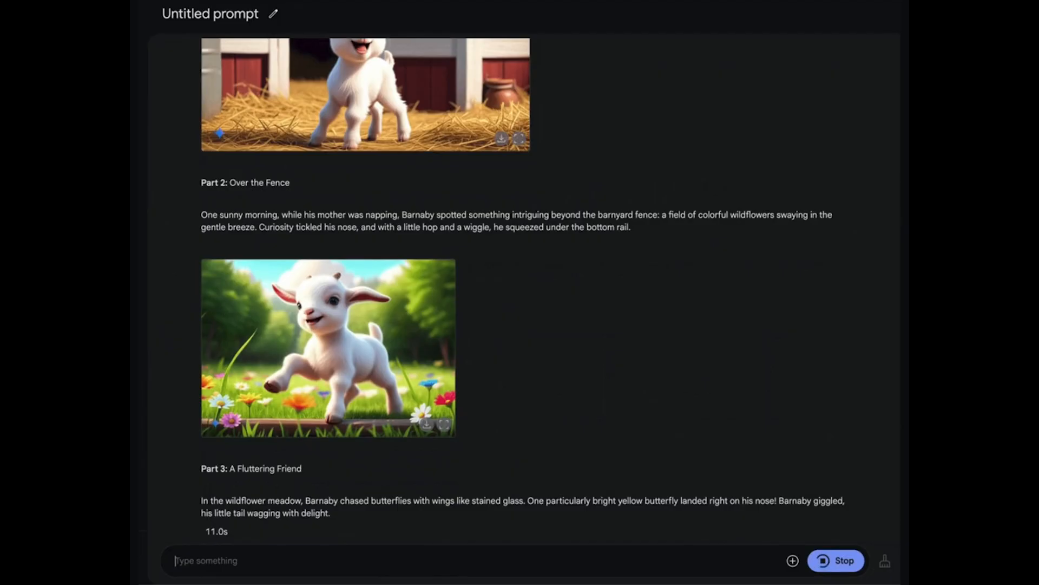
scroll(up, 3)
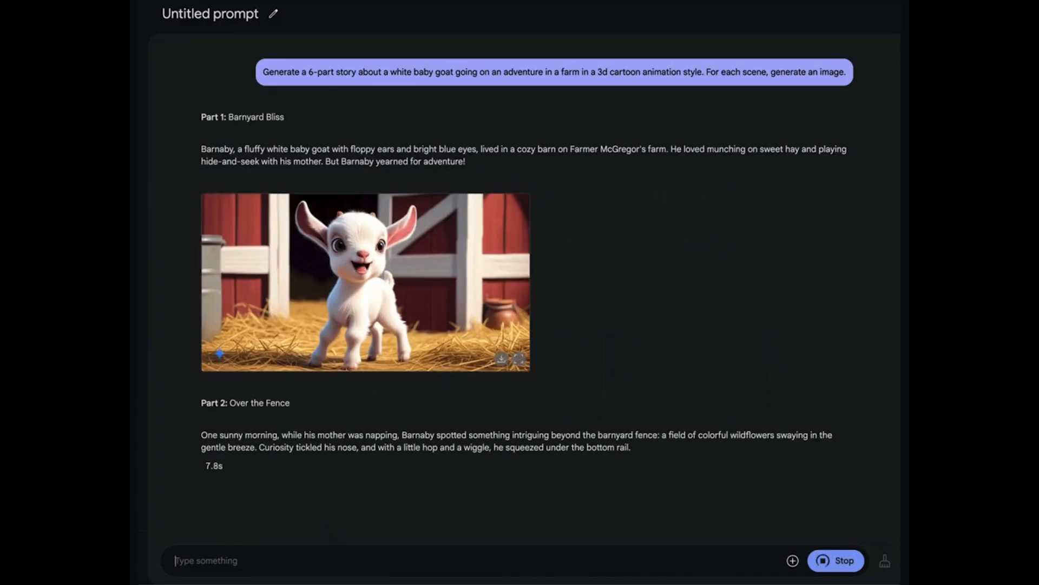
scroll(down, 3)
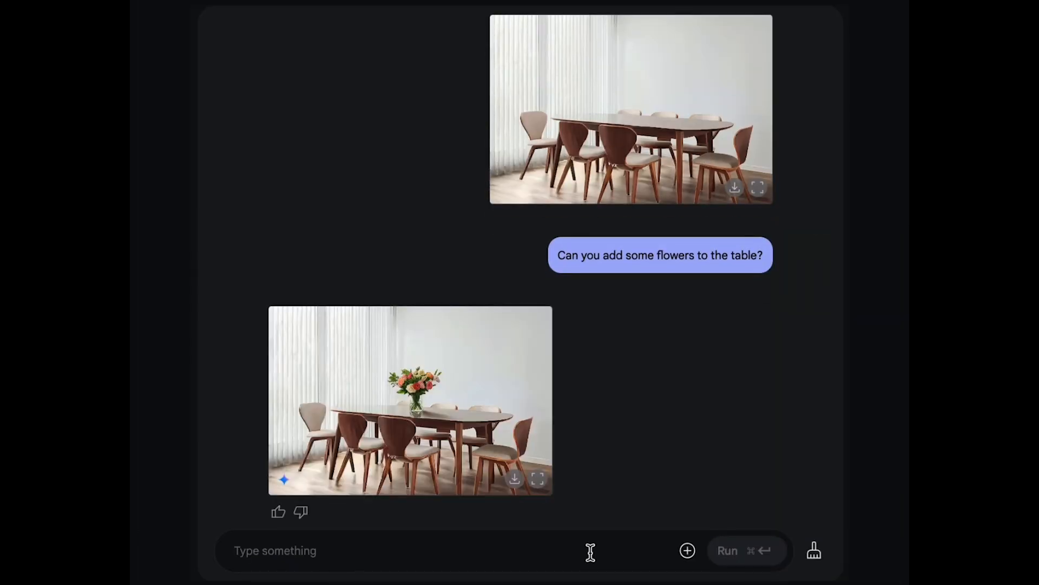
Step: Ask for the dining table image with red tulips: 'That's nice but I prefer red tulips'
text(That's nice bu)
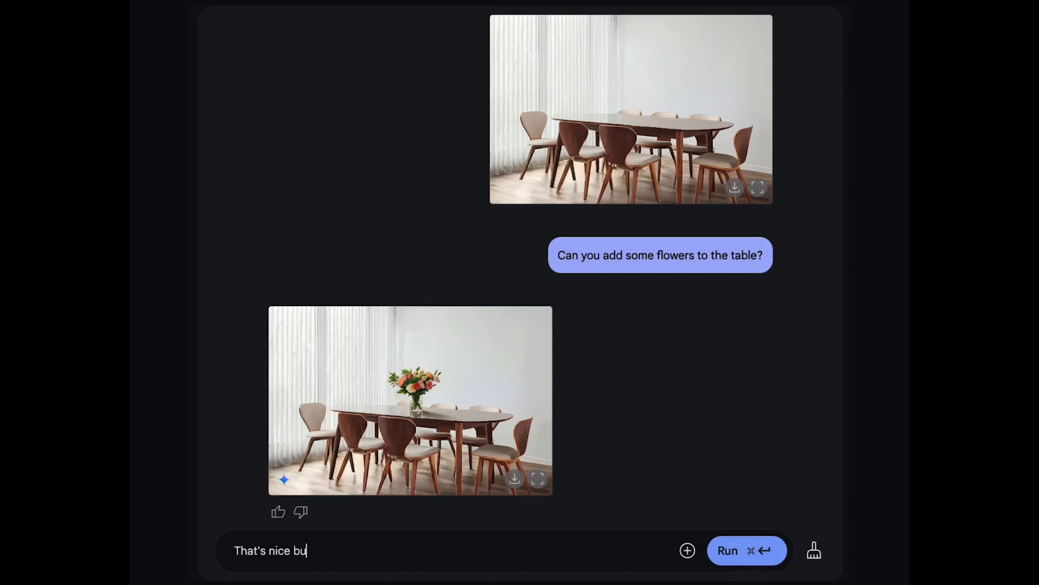
text(t I prefer red tul)
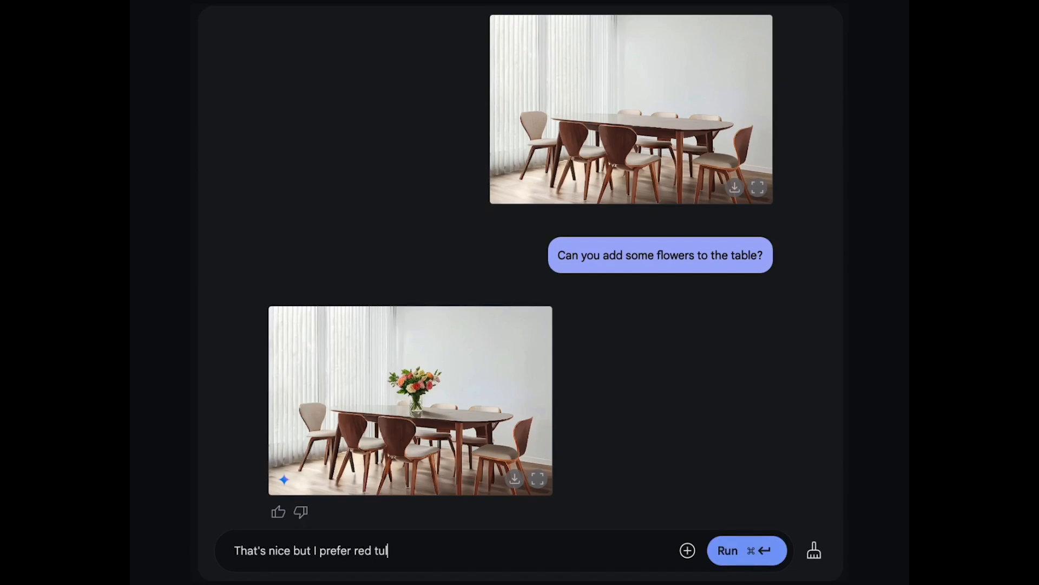
click(727, 550)
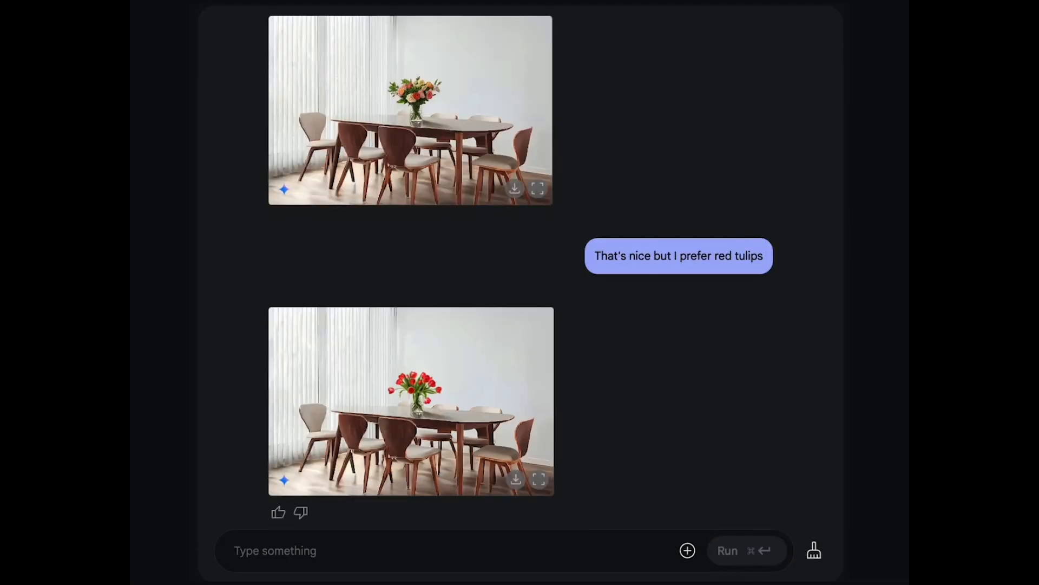
Step: Submit the chocolate chip cookie recipe request with an image per step and browse the result
click(814, 550)
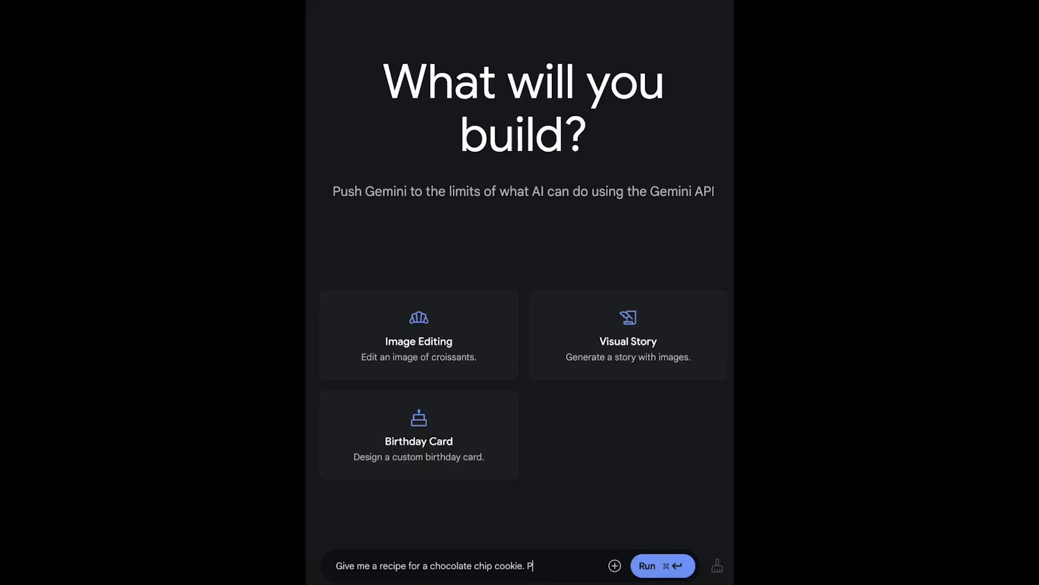
text(lease include an)
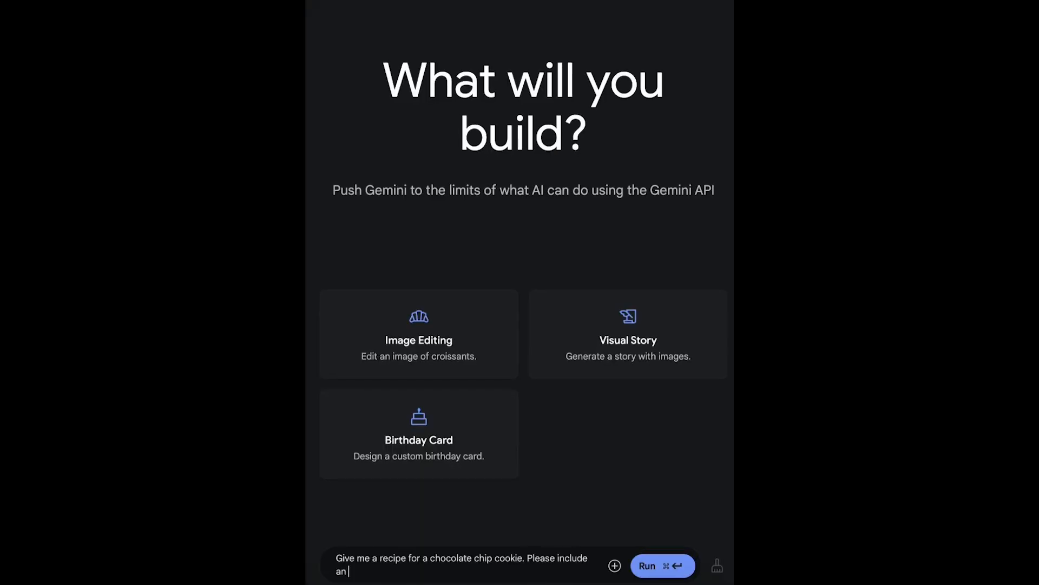
text(image of each step.)
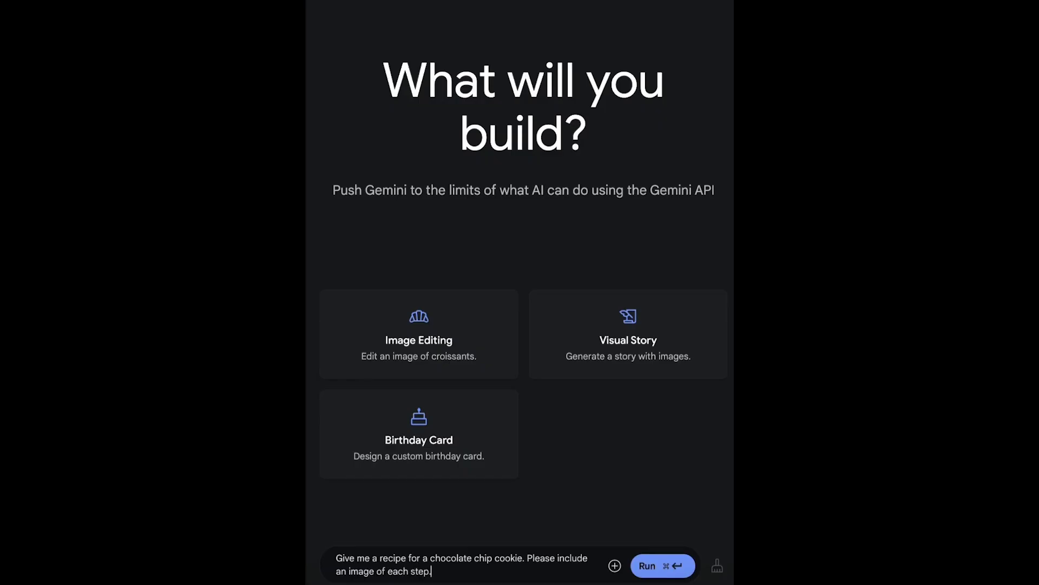
click(661, 566)
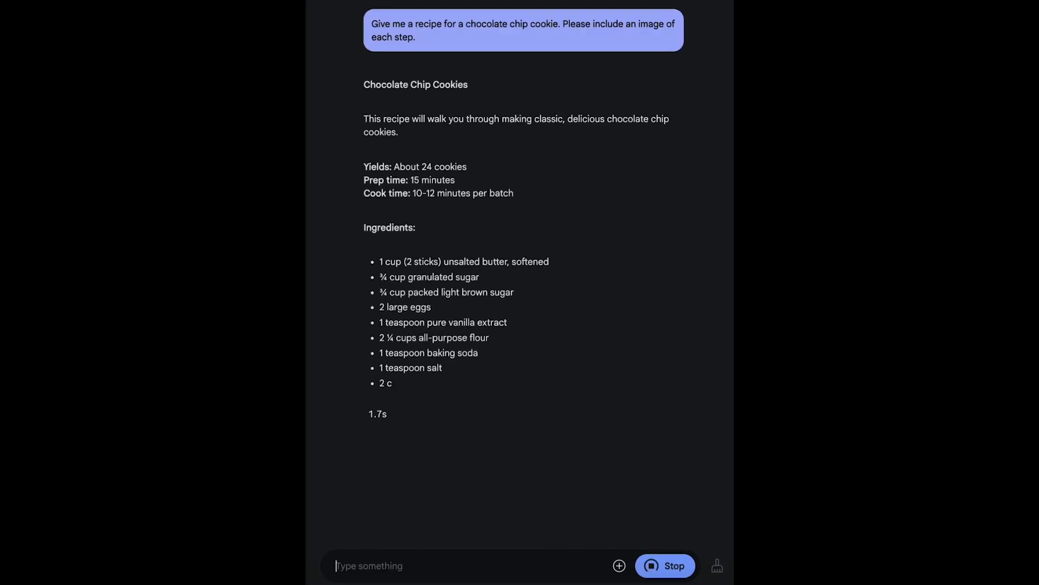
scroll(down, 3)
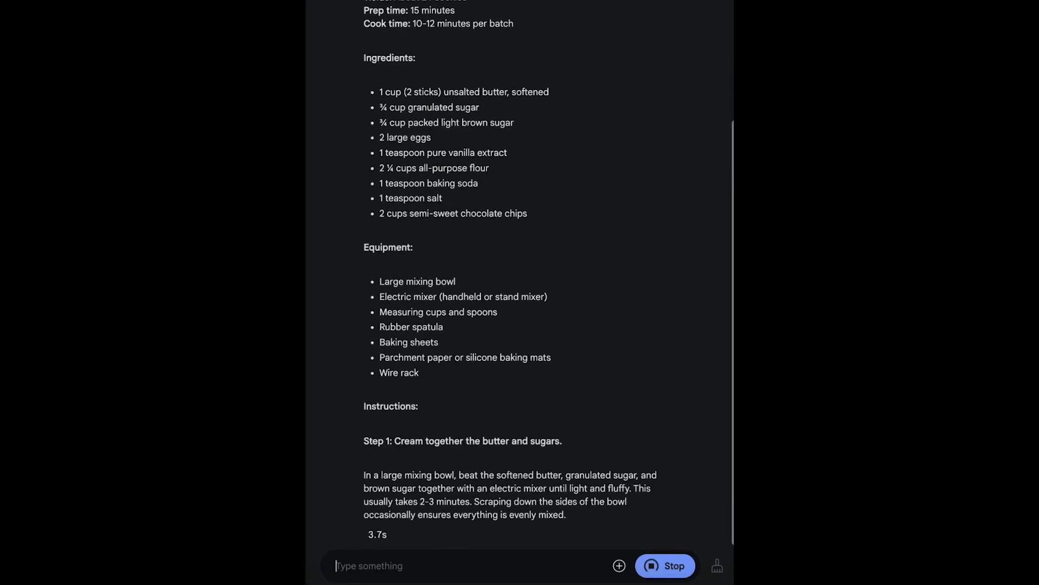
scroll(down, 3)
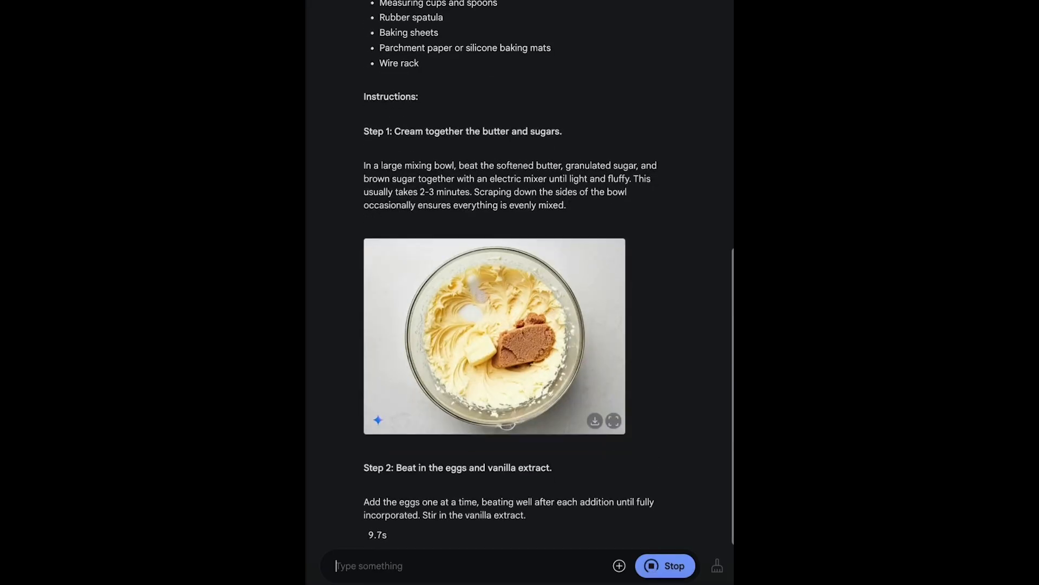
scroll(down, 3)
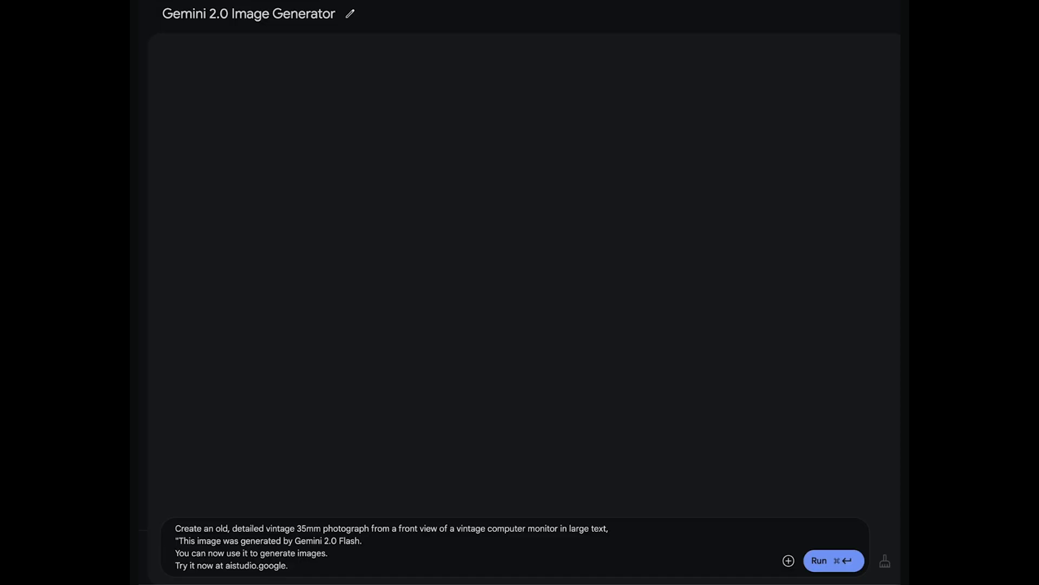
Step: Run the vintage 35mm photo prompt of an old computer monitor with large text
click(833, 560)
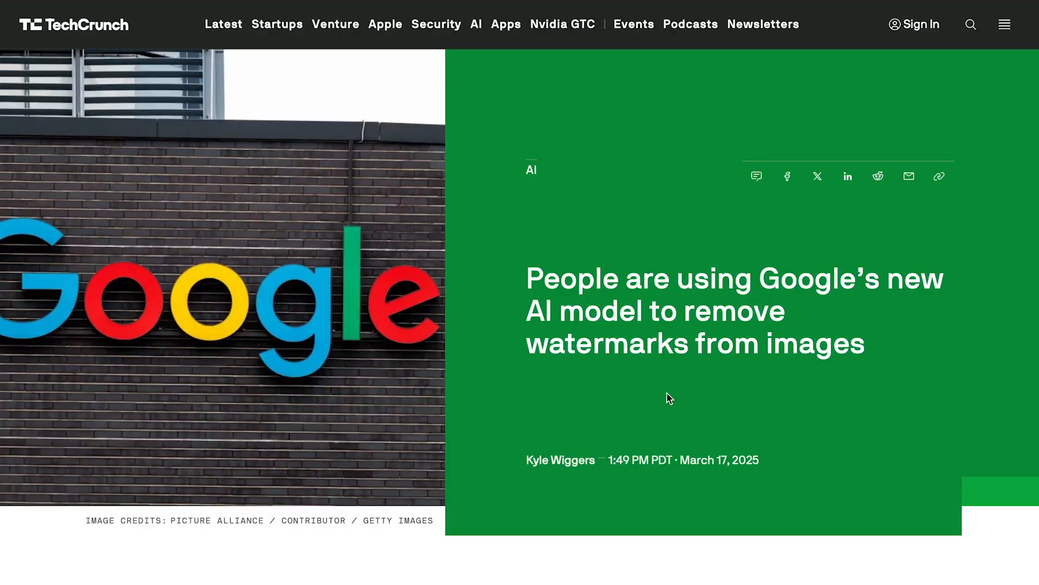
mouse_move(661, 393)
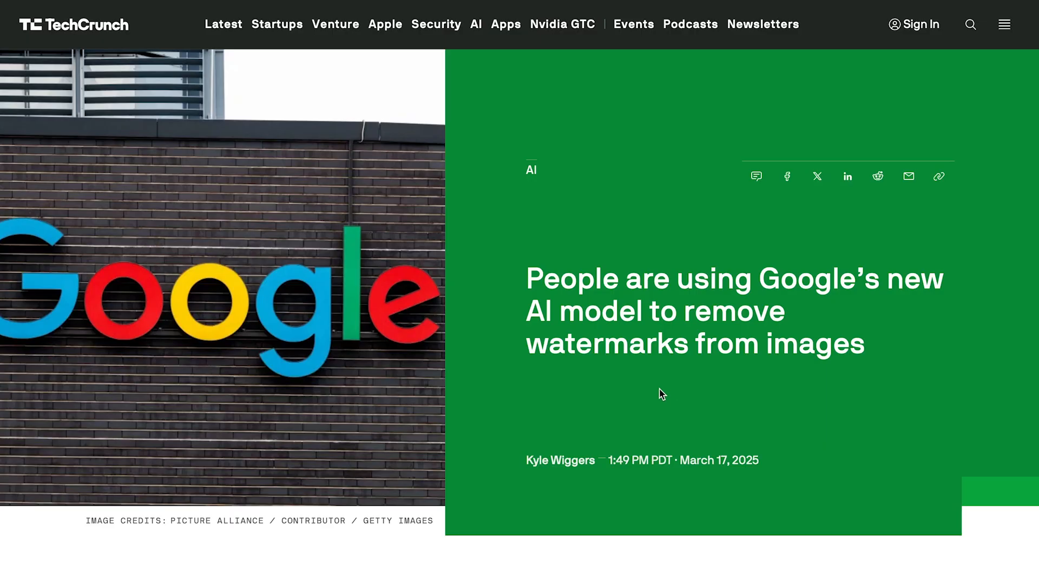
mouse_move(667, 394)
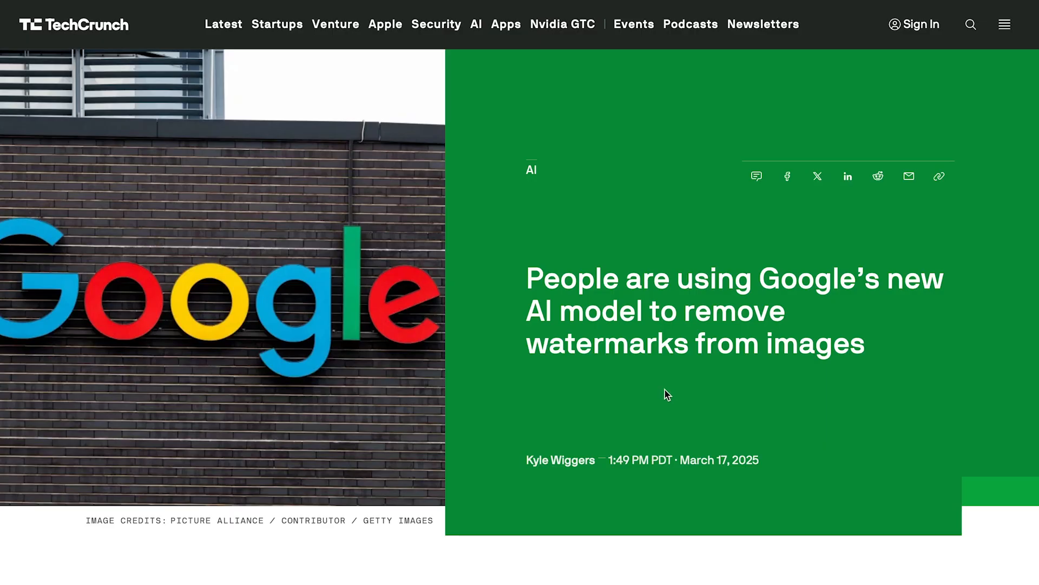
Step: Scroll to the passage on Gemini 2.0 Flash removing watermarks and creating celebrity images
scroll(down, 3)
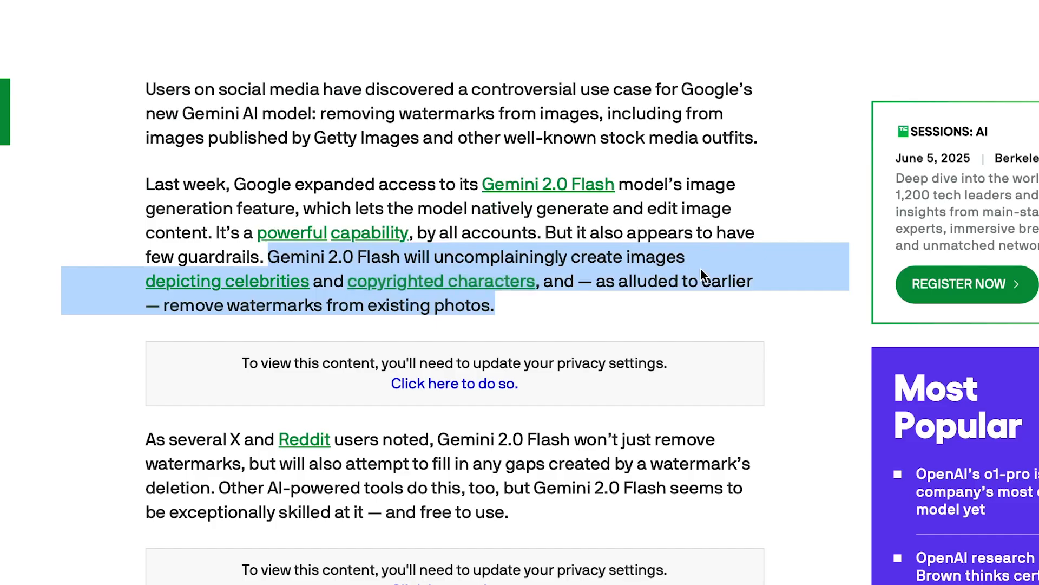
mouse_move(405, 299)
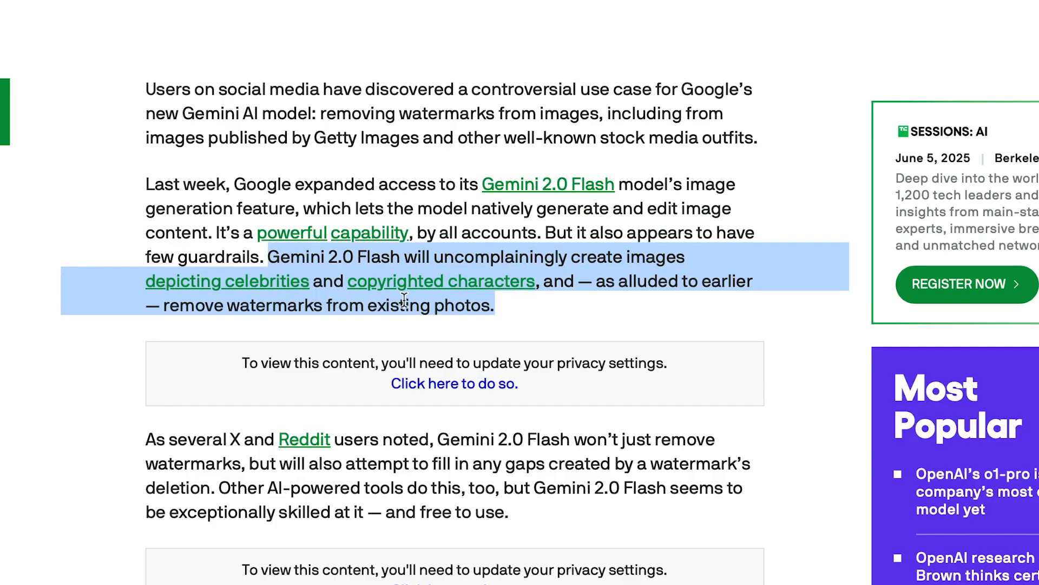
mouse_move(665, 310)
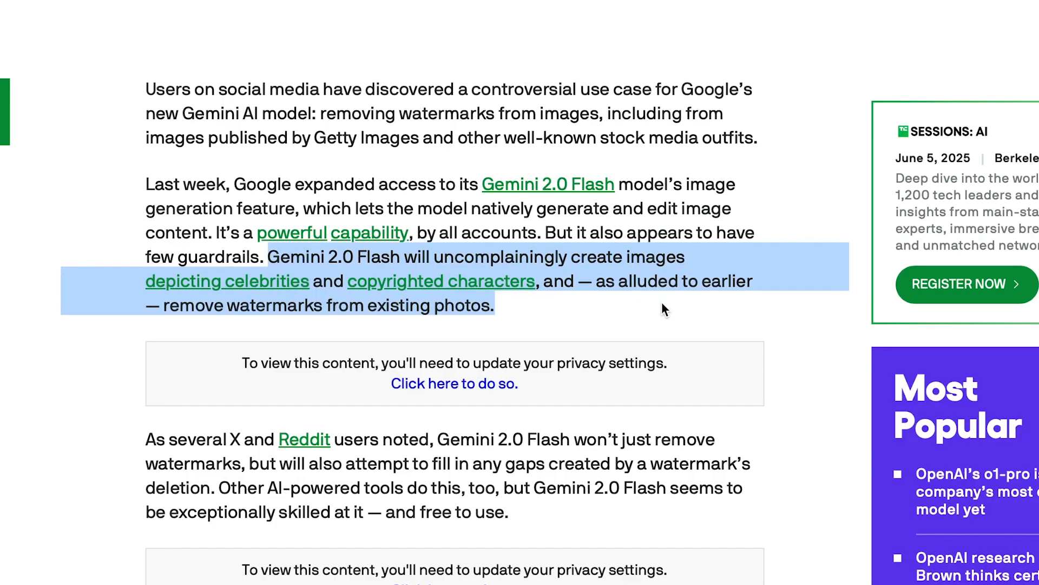
mouse_move(338, 332)
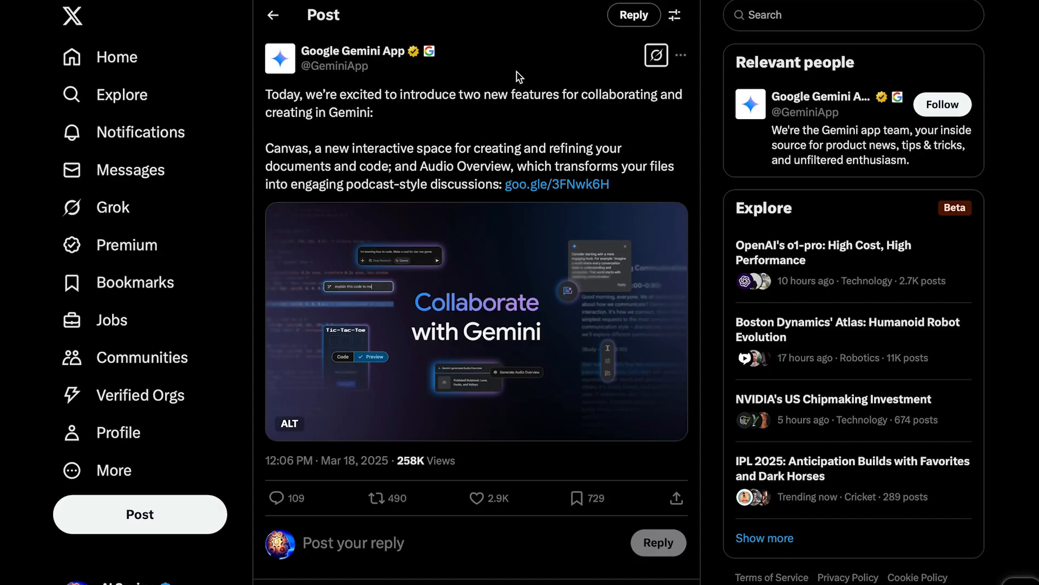
mouse_move(353, 164)
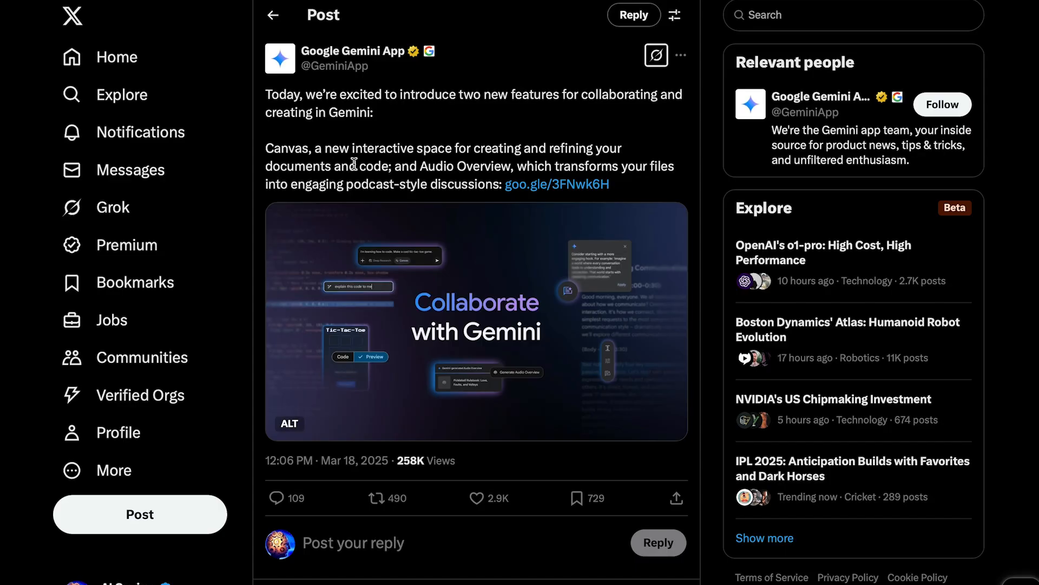
mouse_move(585, 166)
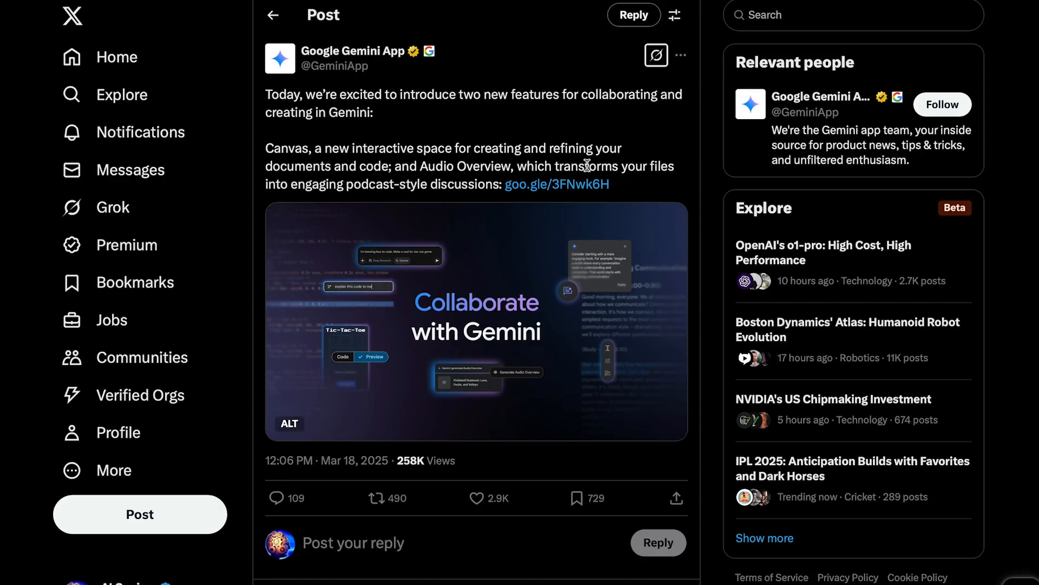
mouse_move(401, 179)
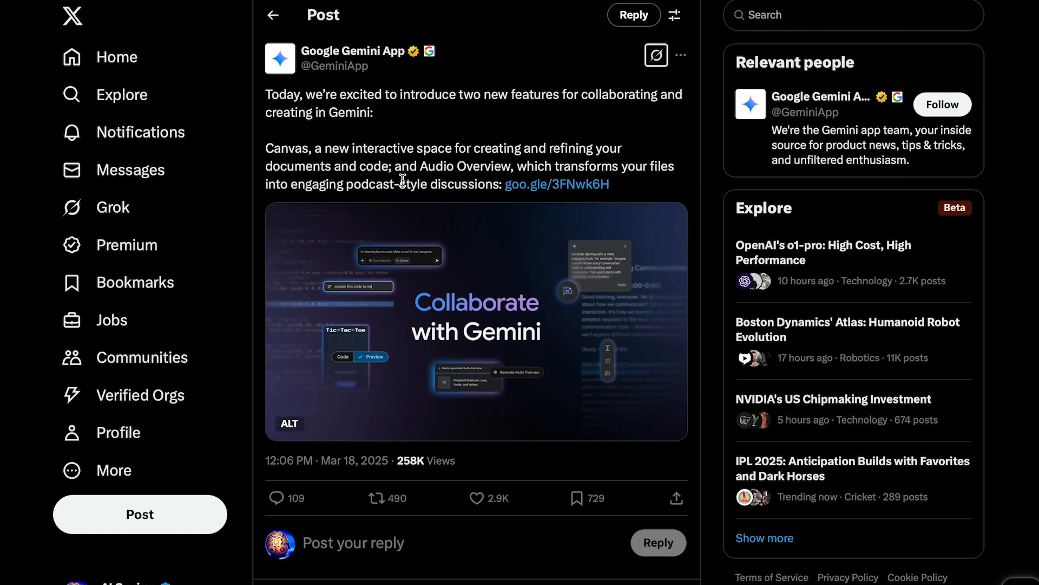
mouse_move(679, 179)
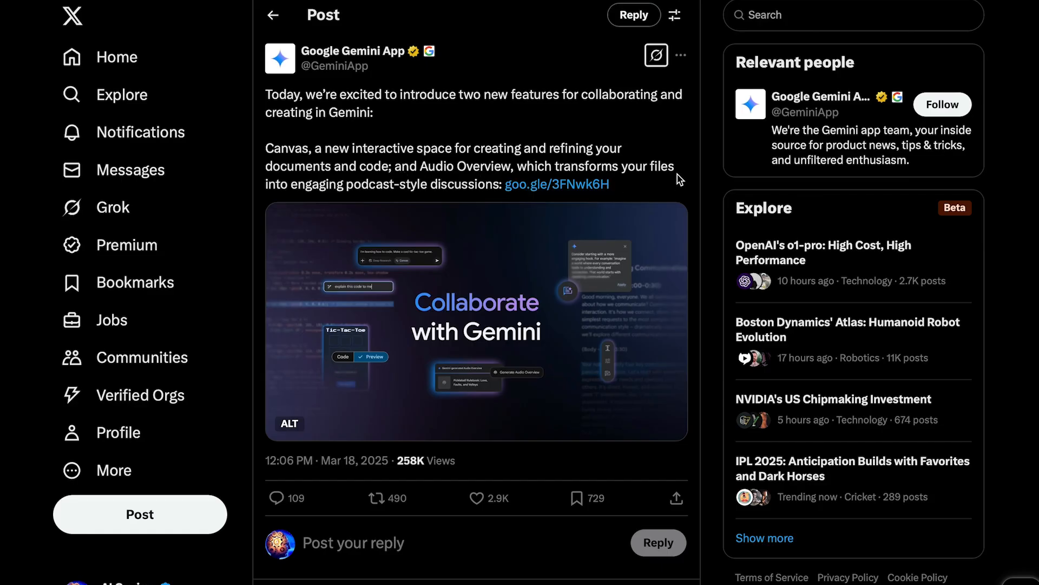
mouse_move(450, 191)
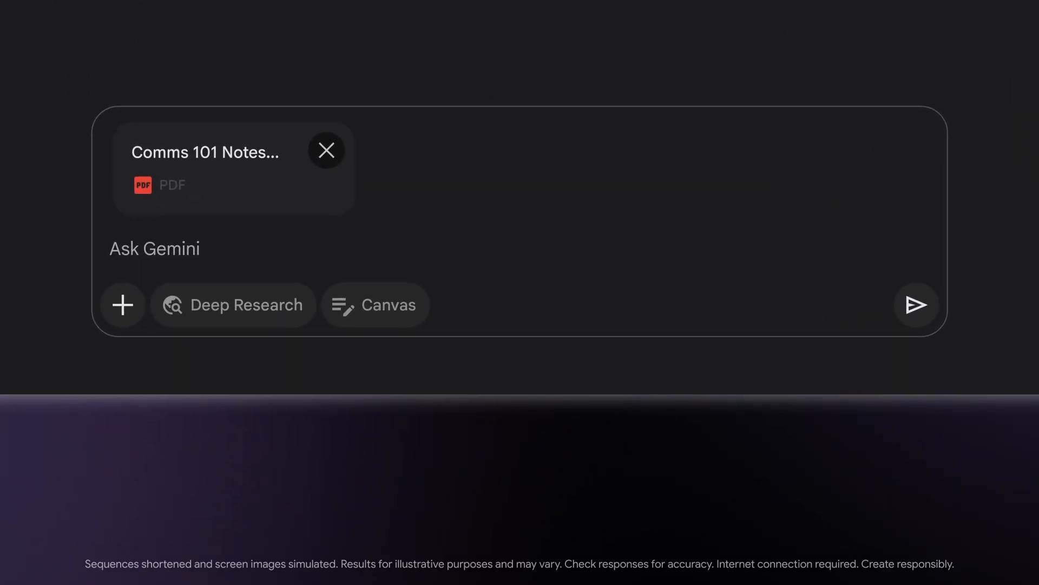
Step: Request a 5-minute speech based on the attached notes PDF, with Canvas enabled
text(Help me write a 5 minute speech ba)
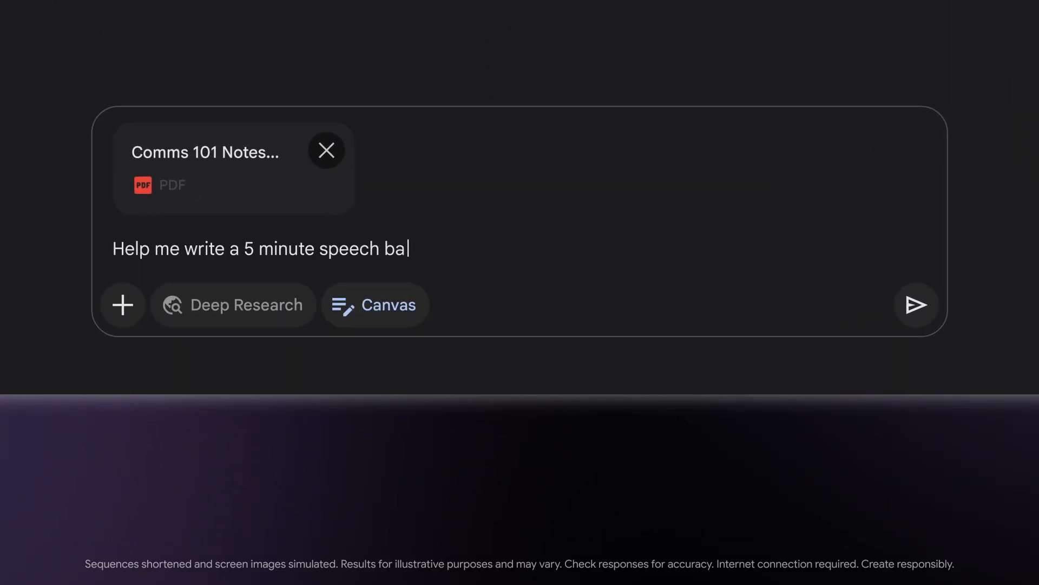
click(916, 304)
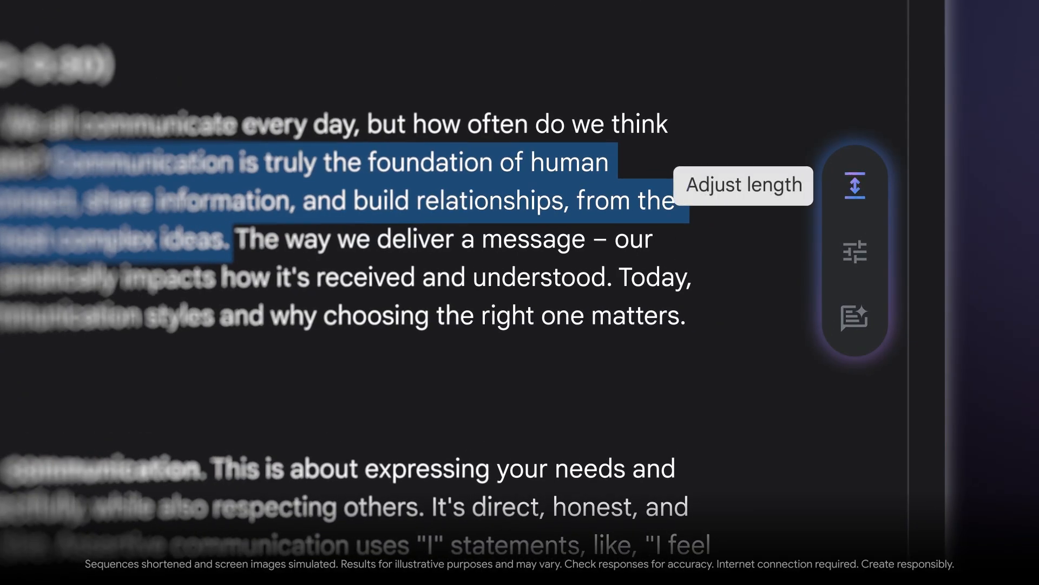
mouse_move(855, 250)
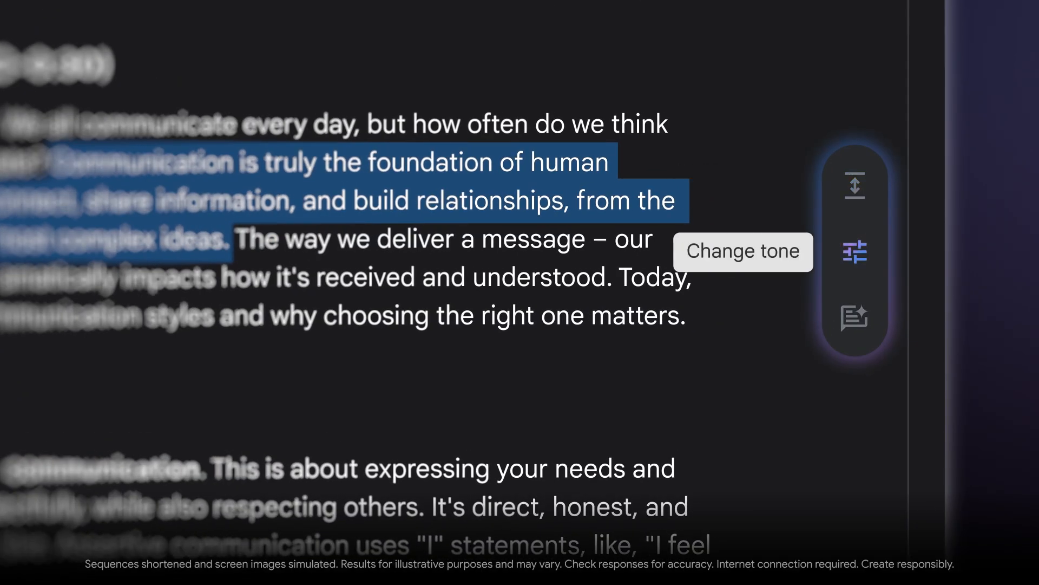
mouse_move(855, 317)
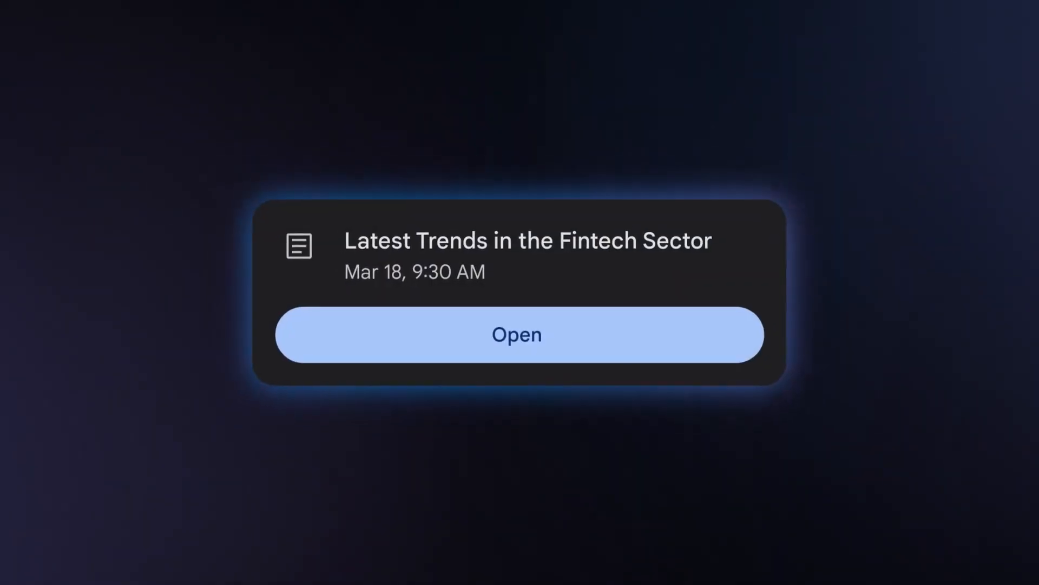
Step: Open the Latest Trends in the Fintech Sector document and generate its Audio Overview
click(516, 334)
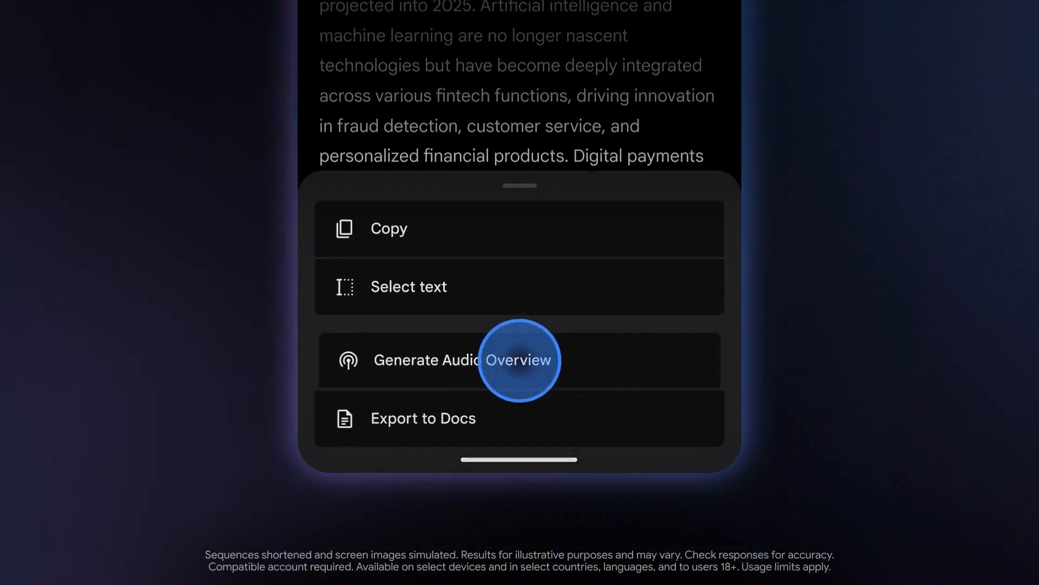
click(429, 359)
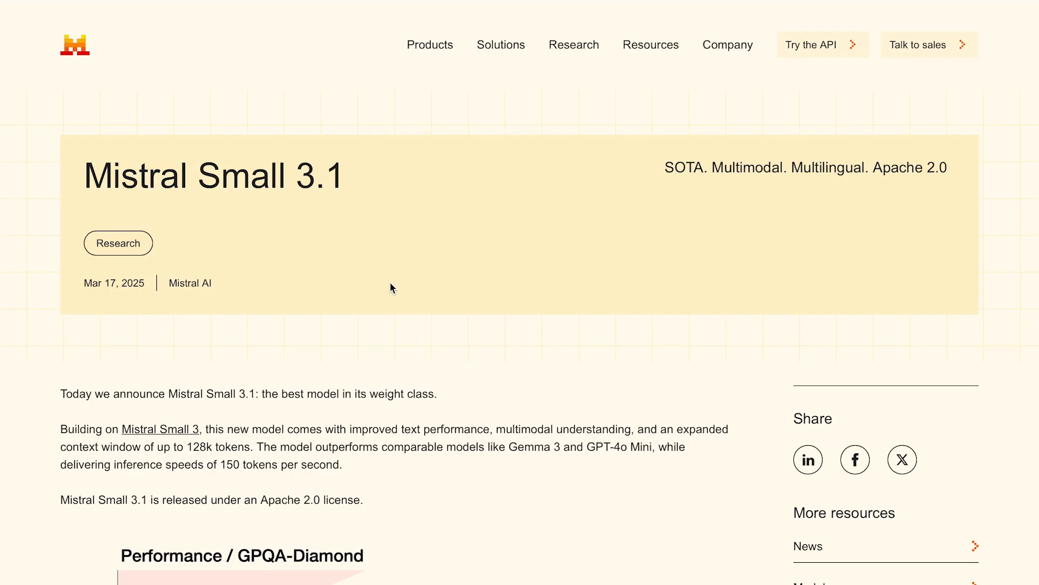
mouse_move(361, 265)
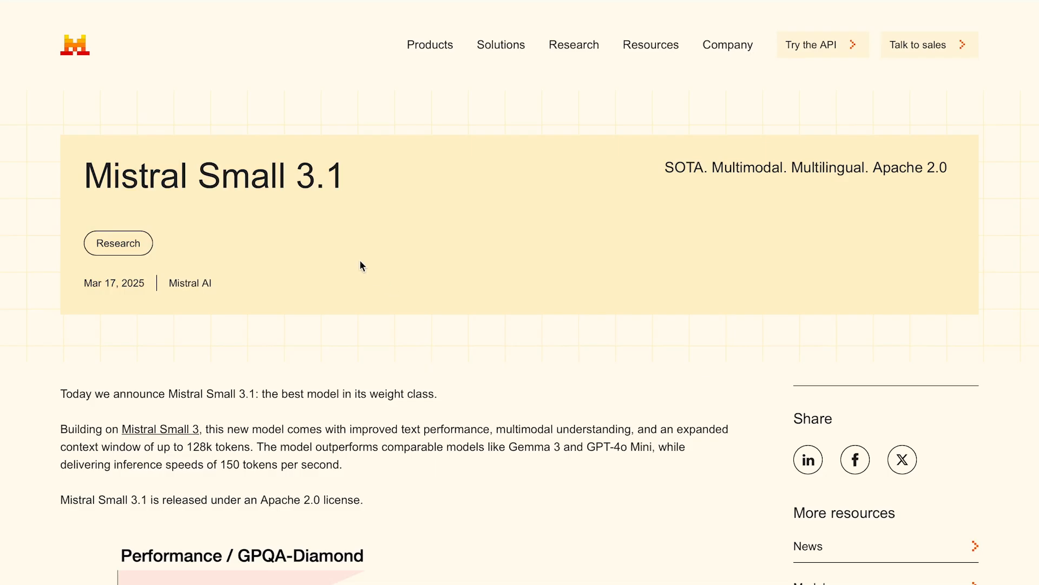
mouse_move(361, 220)
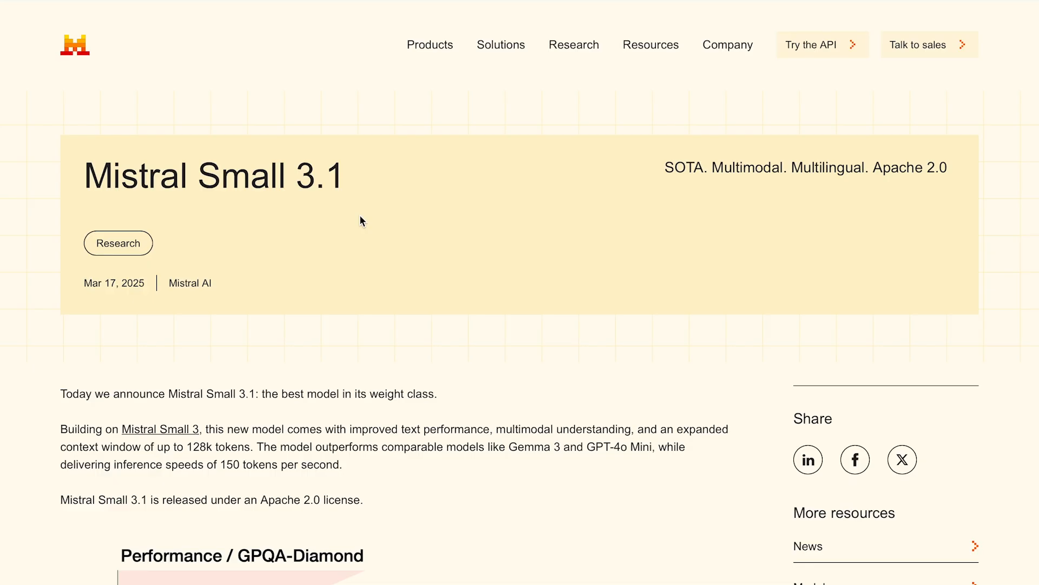
Step: Scroll the Mistral Small 3.1 page to the GPQA-Diamond performance-versus-latency chart
scroll(down, 3)
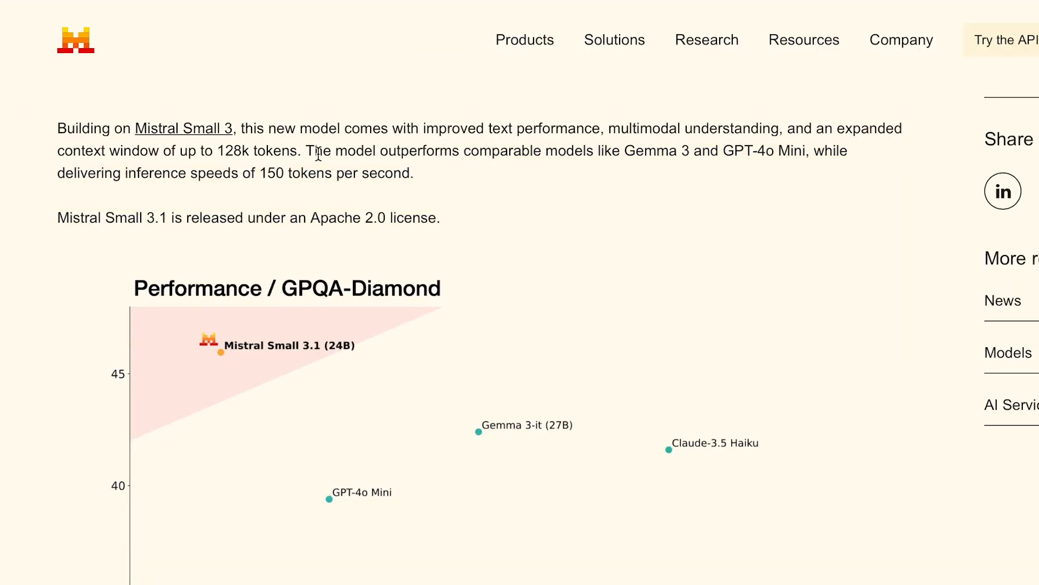
mouse_move(667, 171)
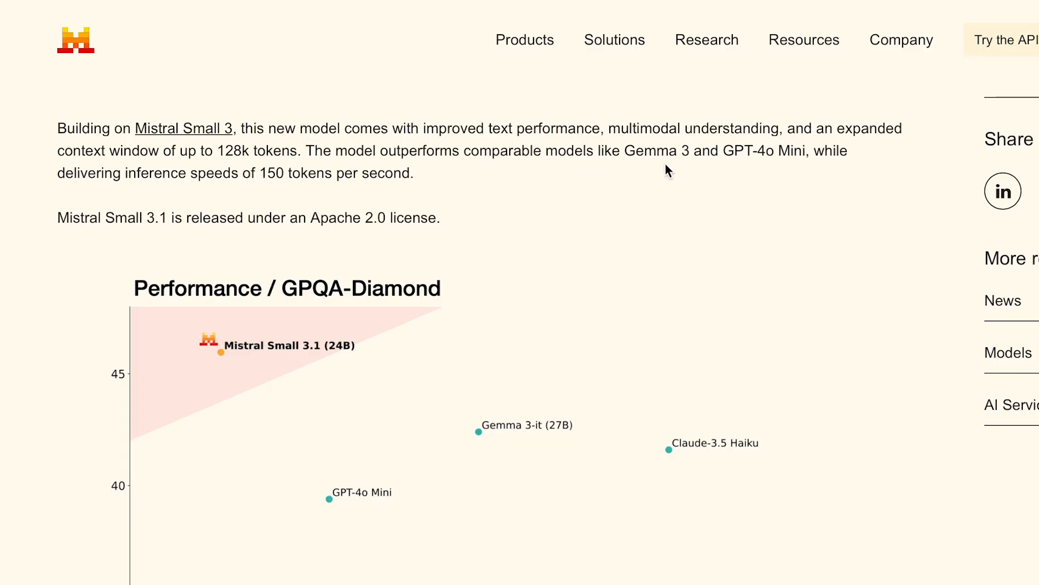
mouse_move(862, 170)
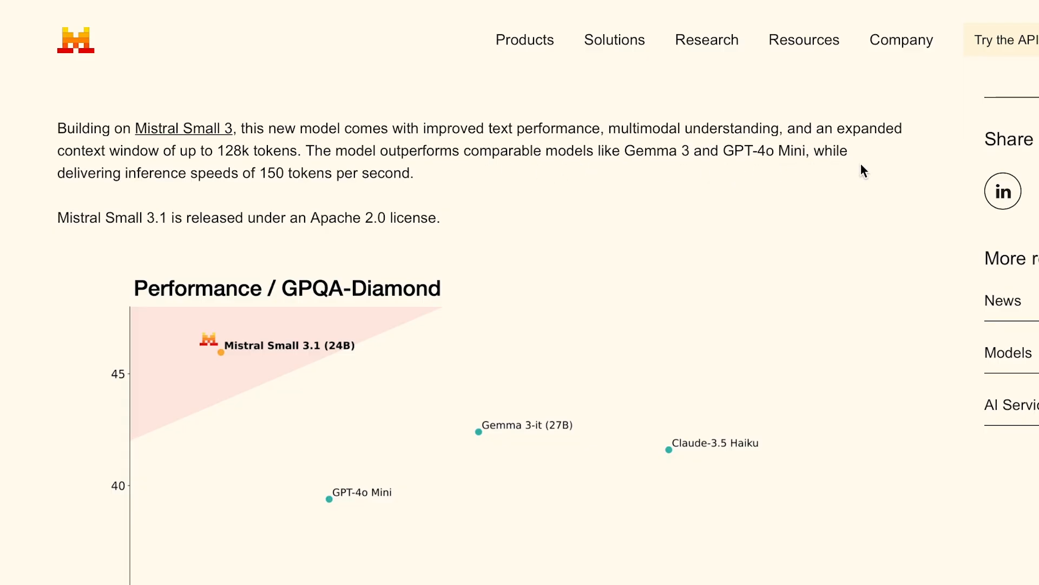
mouse_move(378, 195)
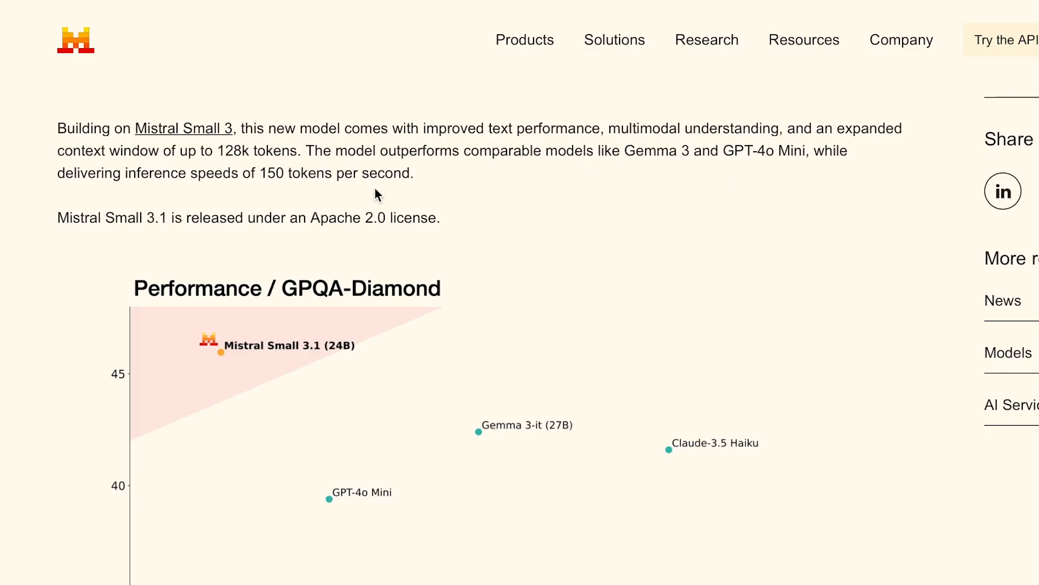
mouse_move(472, 191)
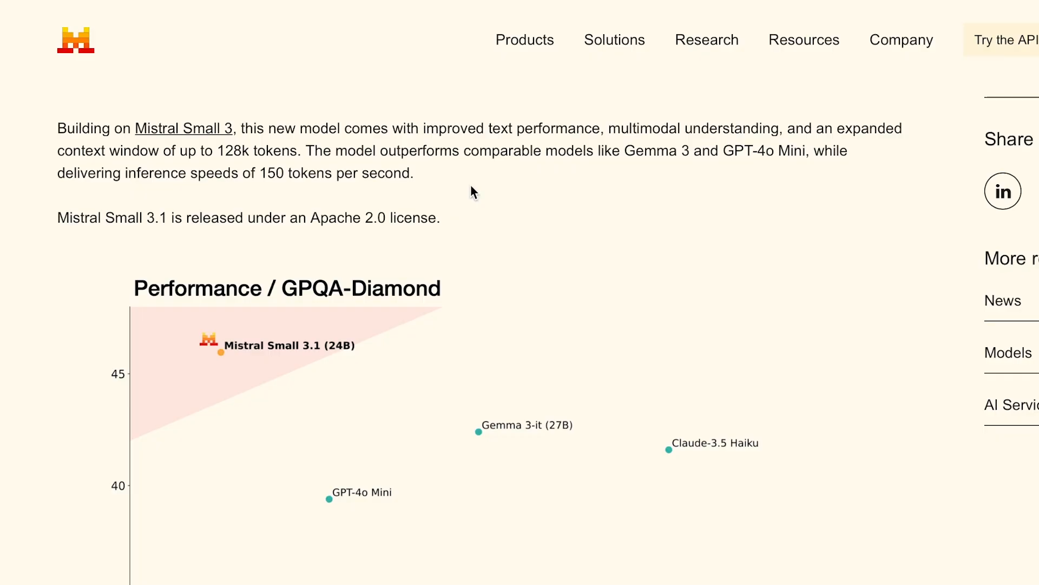
mouse_move(487, 197)
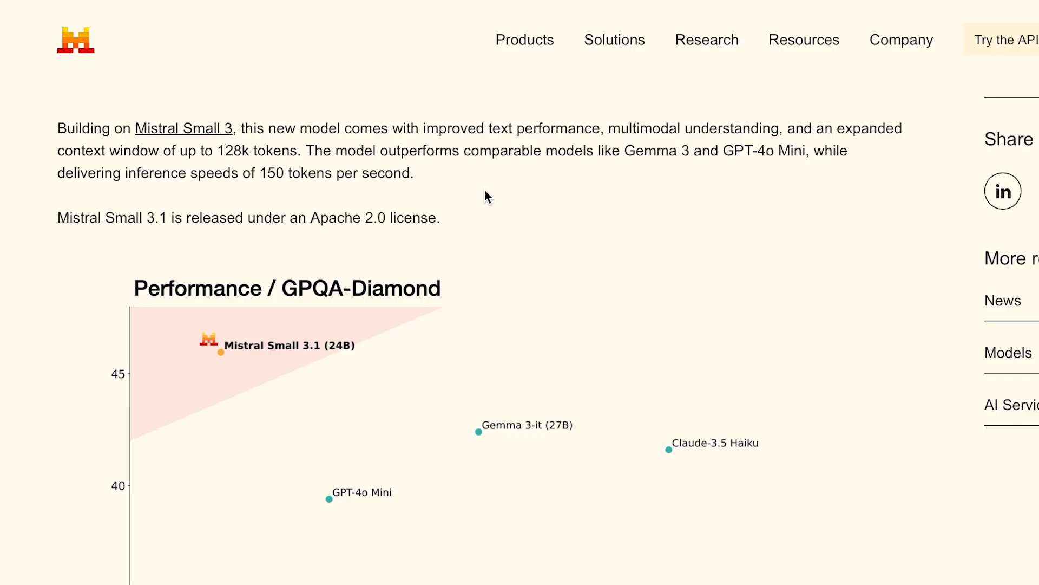
mouse_move(483, 242)
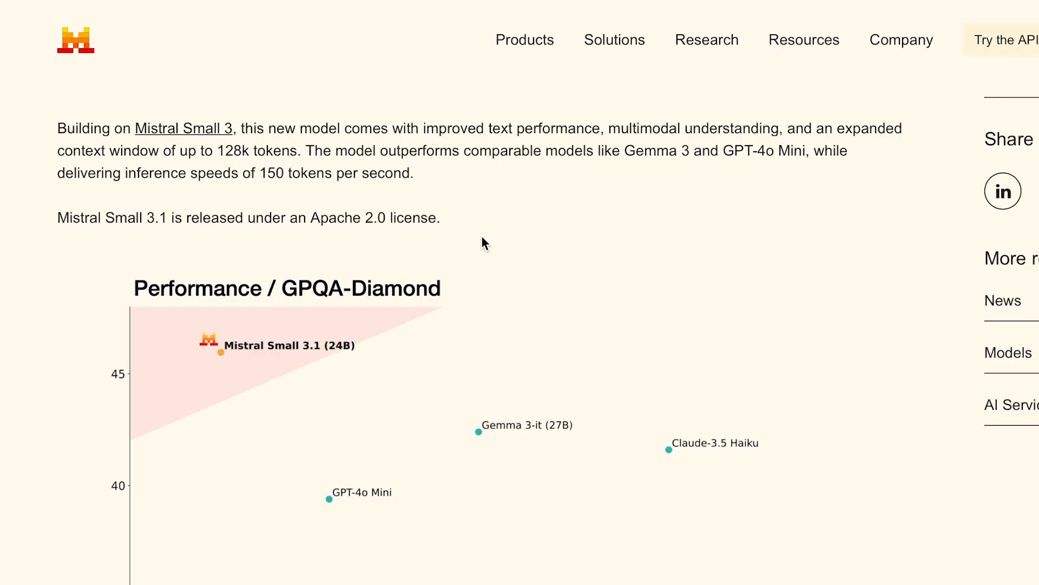
scroll(down, 3)
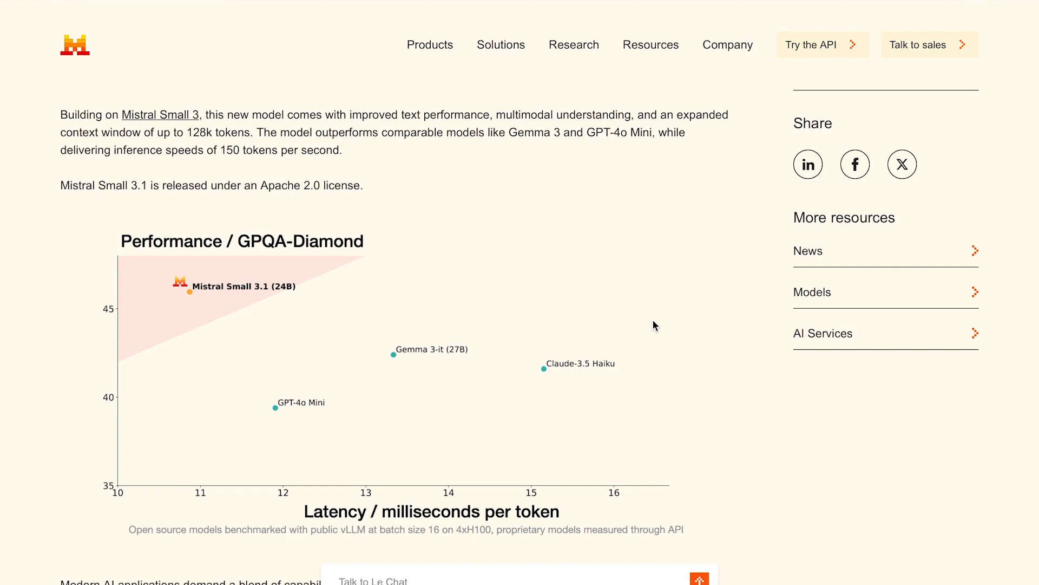
scroll(down, 3)
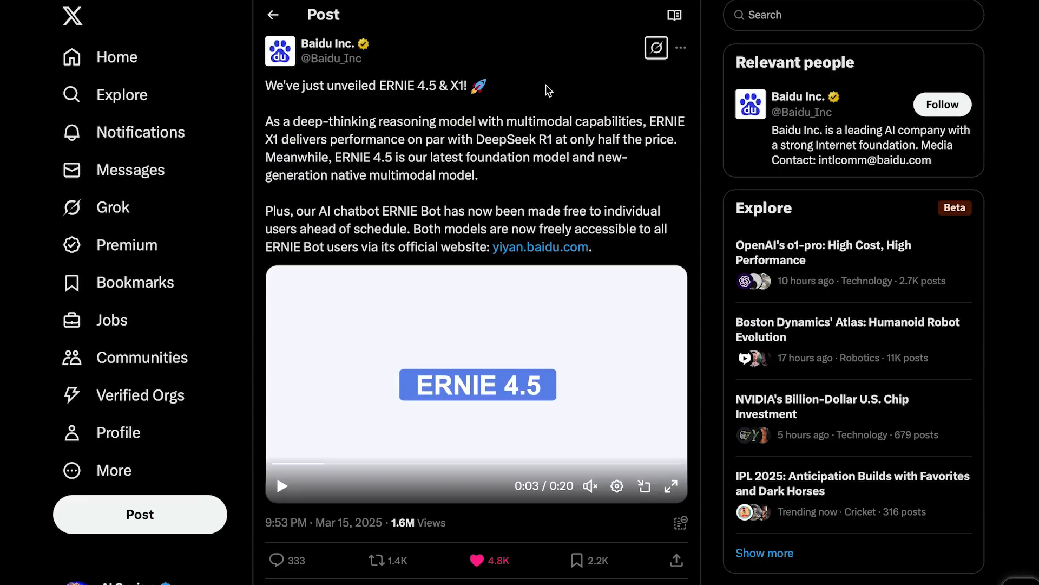
mouse_move(537, 78)
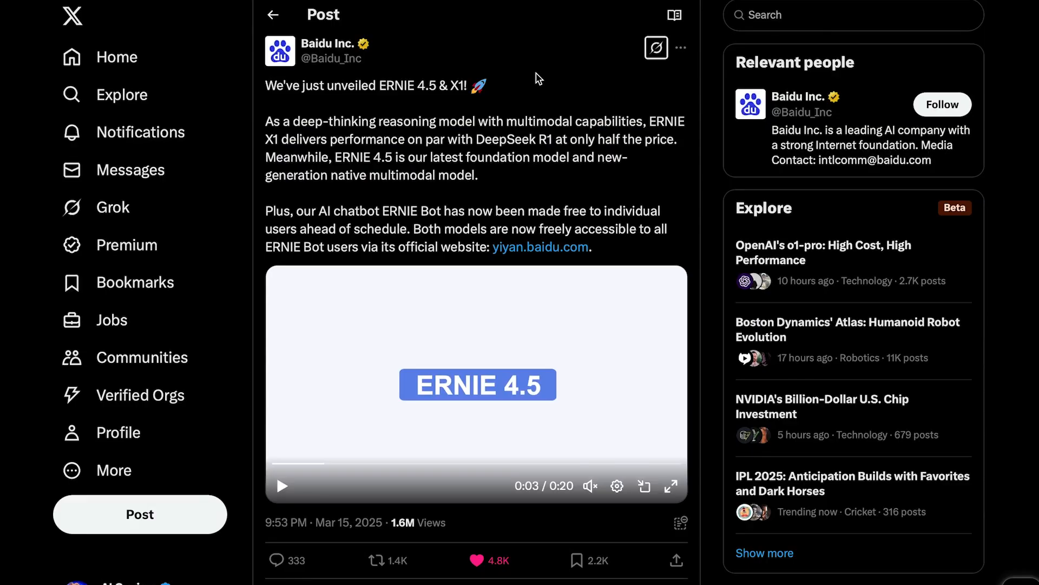
mouse_move(512, 97)
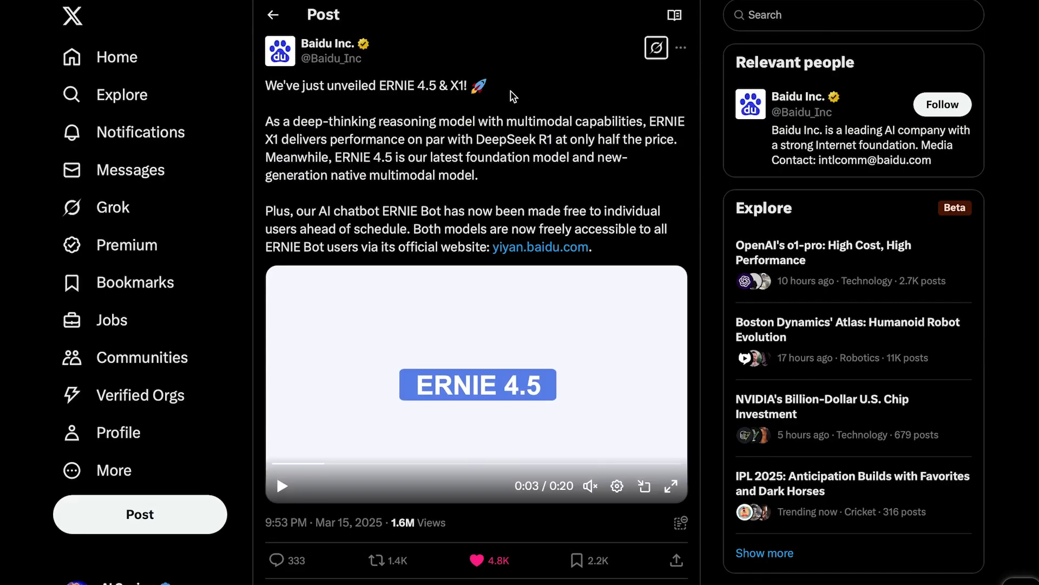
mouse_move(437, 107)
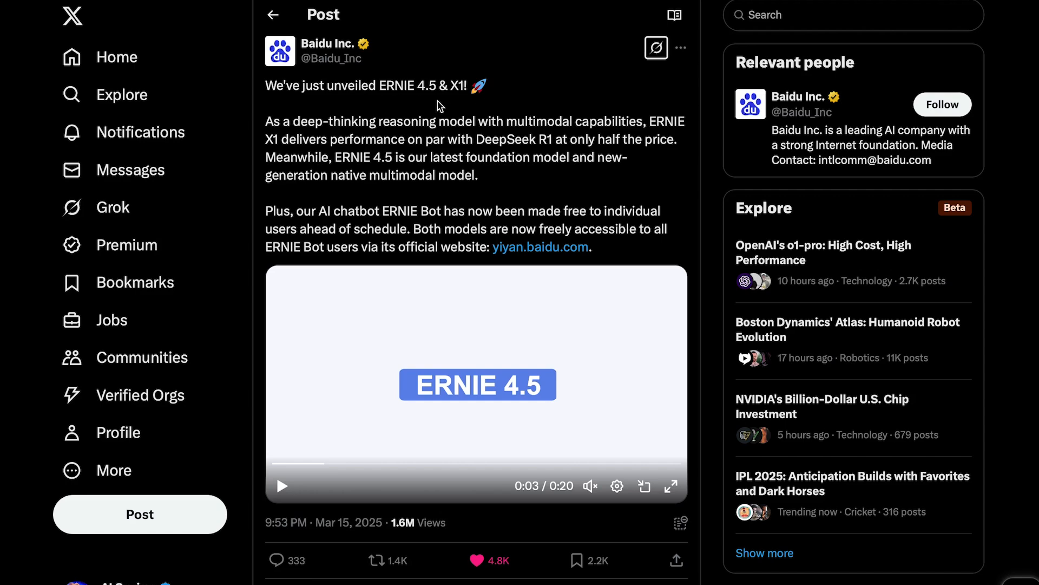
mouse_move(541, 110)
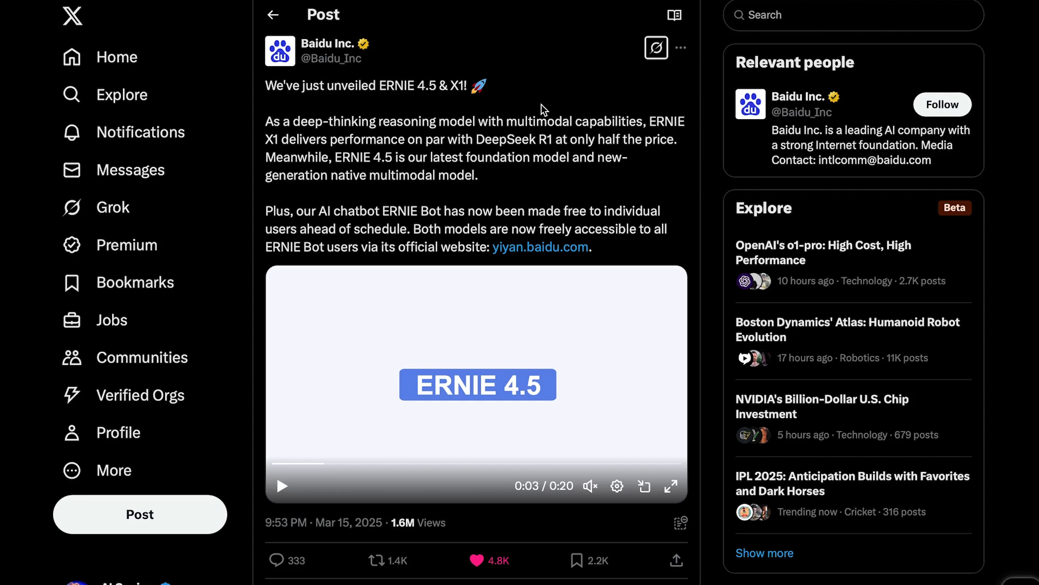
mouse_move(548, 174)
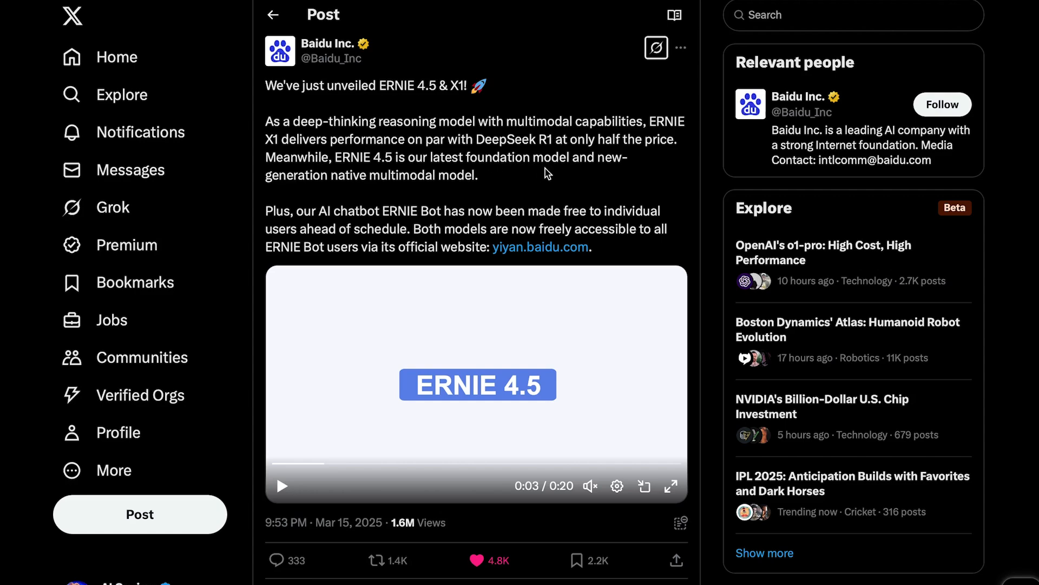
mouse_move(585, 193)
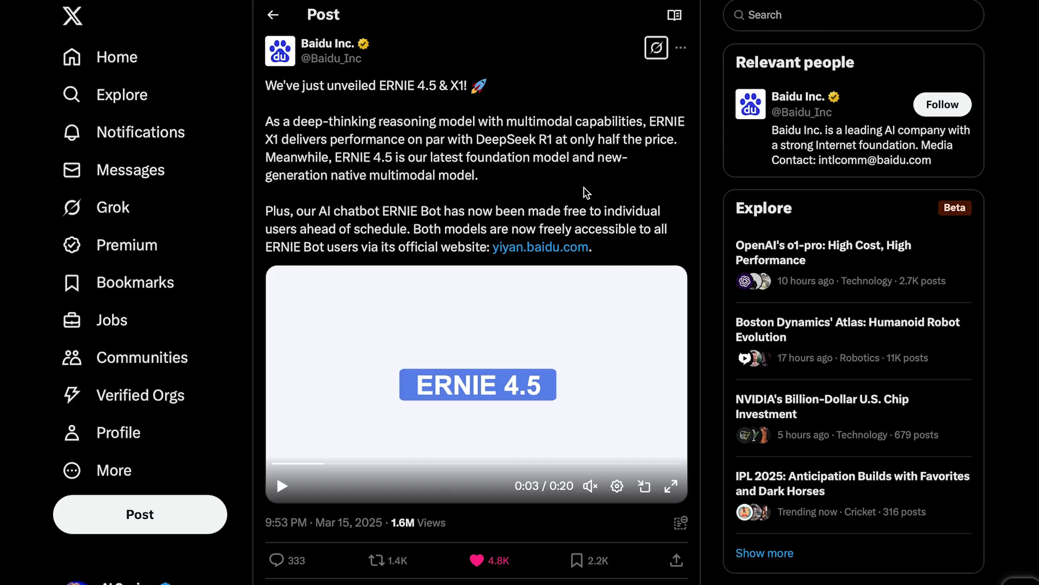
Step: View the ERNIE 4.5 versus GPT-4o benchmark chart full-size
click(476, 384)
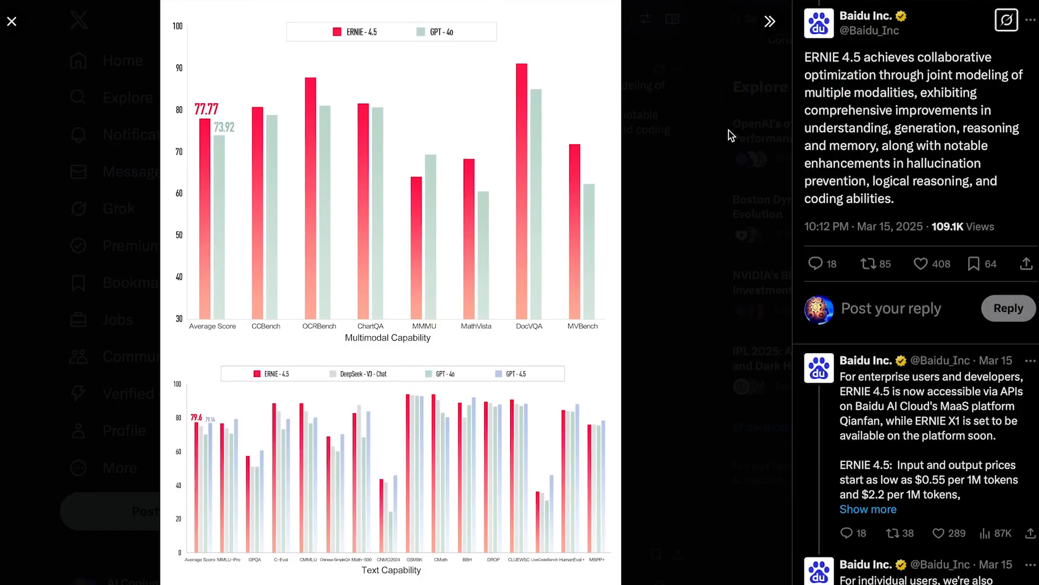
Step: Open another X thread's ERNIE 4.5 vs GPT-4.5 pricing comparison table
click(770, 22)
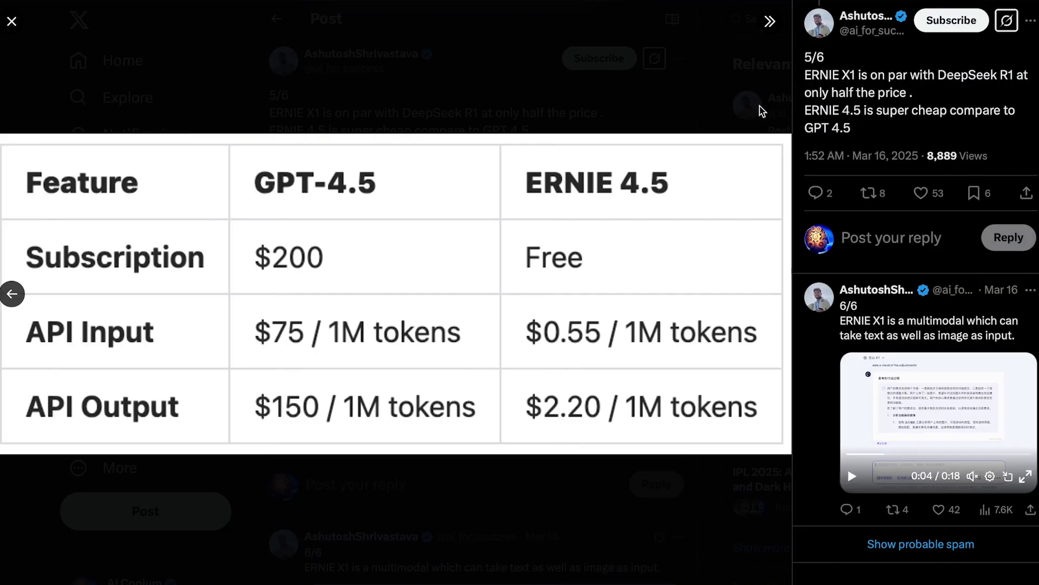
mouse_move(739, 245)
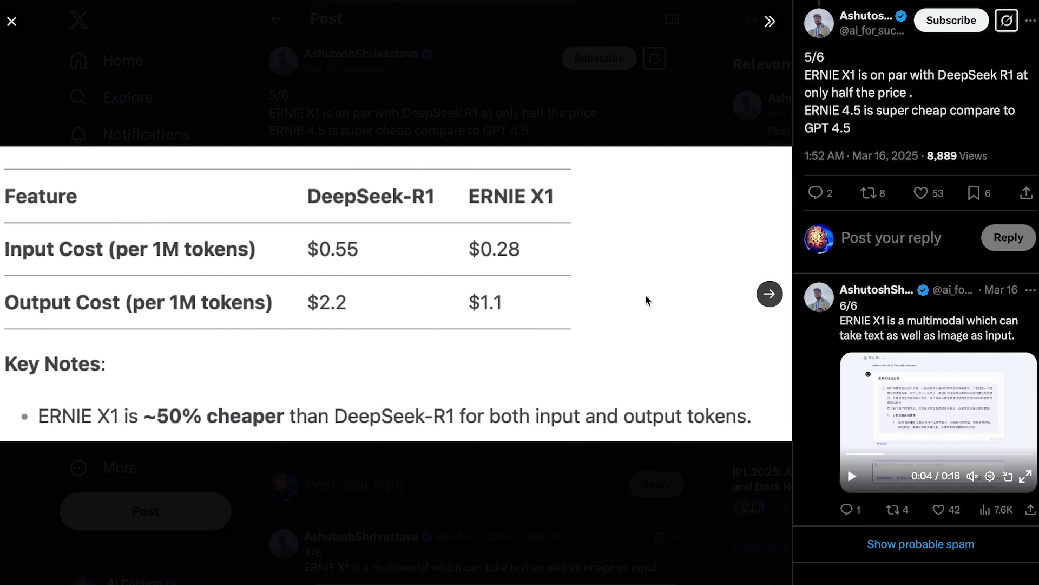
mouse_move(694, 283)
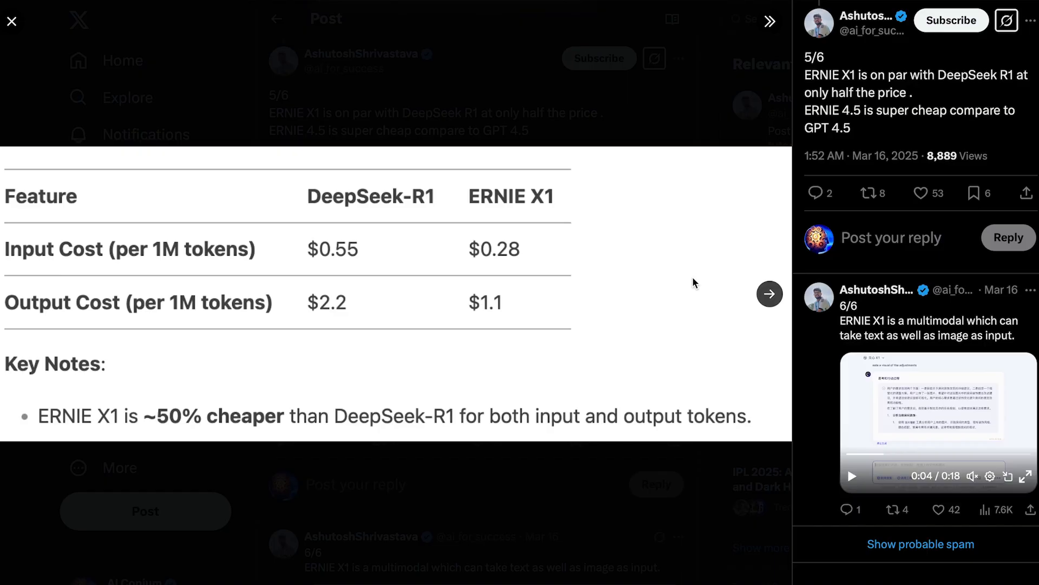
click(11, 21)
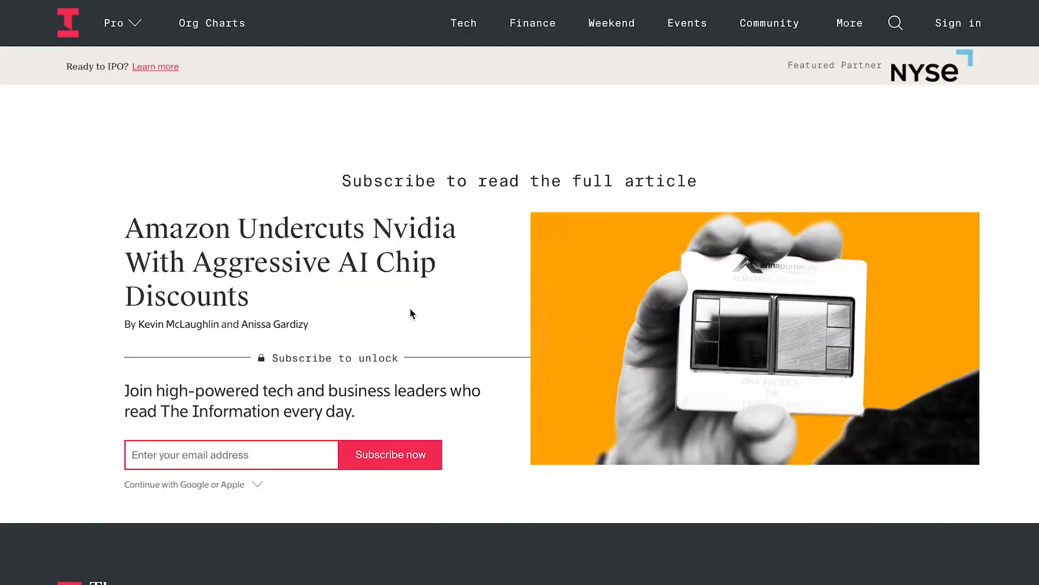
mouse_move(407, 318)
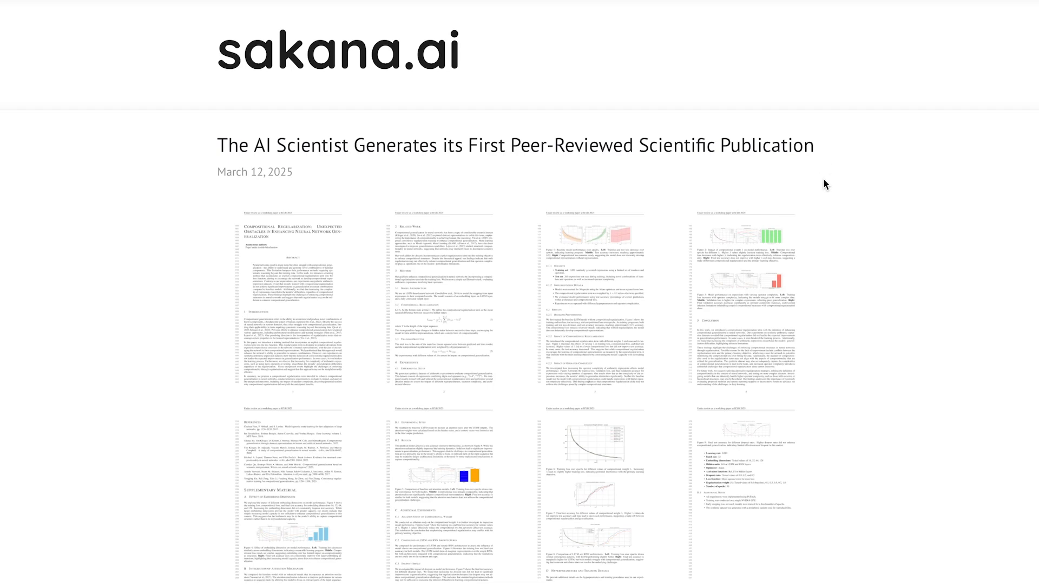
mouse_move(677, 180)
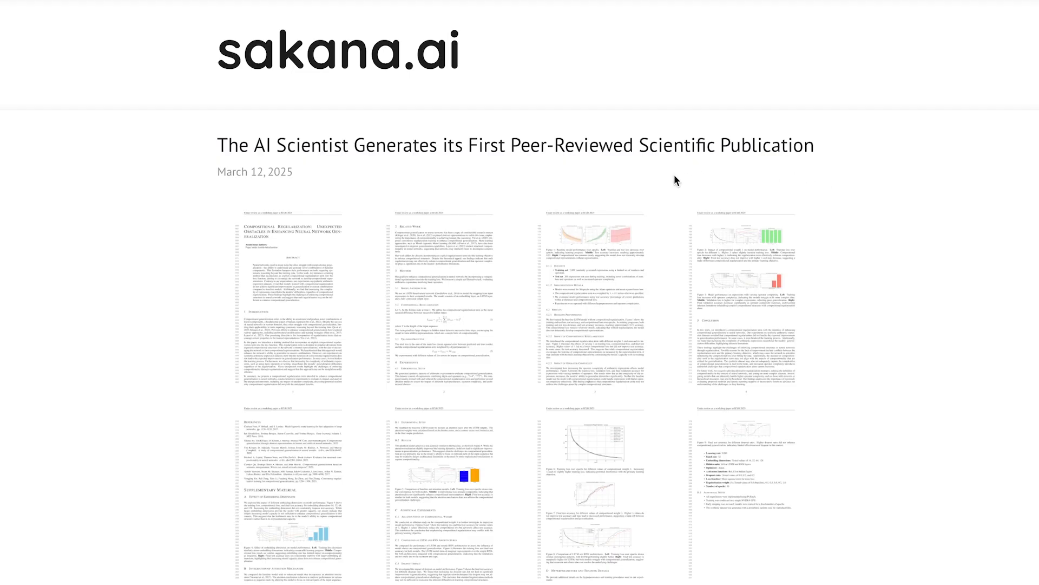
mouse_move(664, 174)
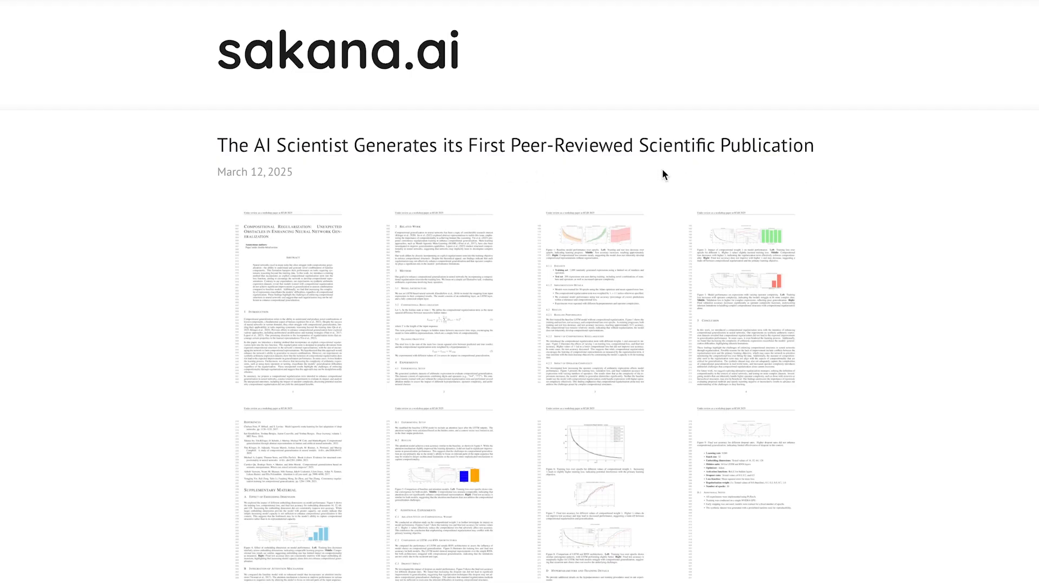
mouse_move(868, 174)
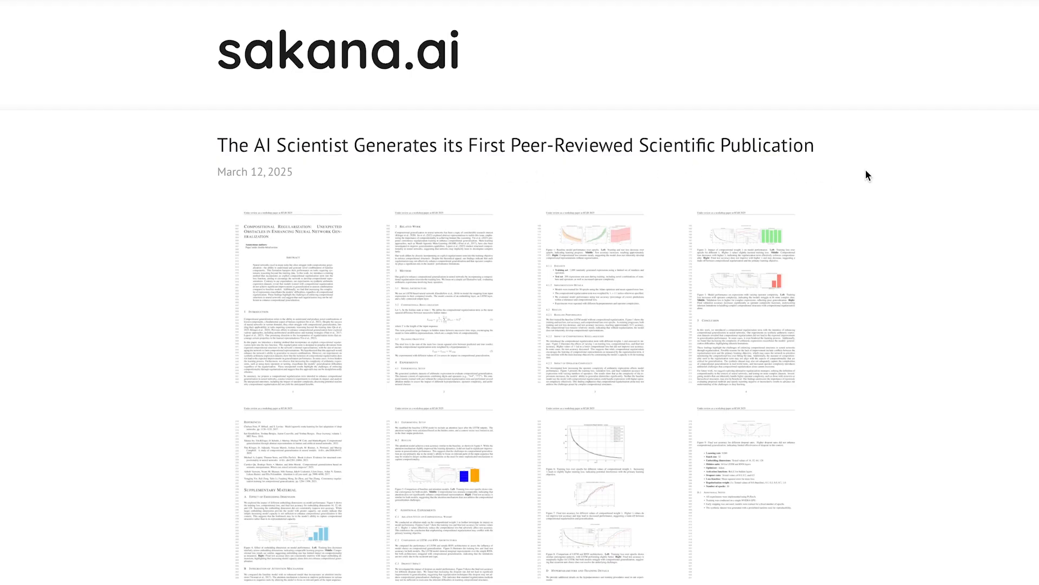
Step: Scroll the Sakana AI article to its Summary on the first AI-generated peer-reviewed paper
scroll(down, 3)
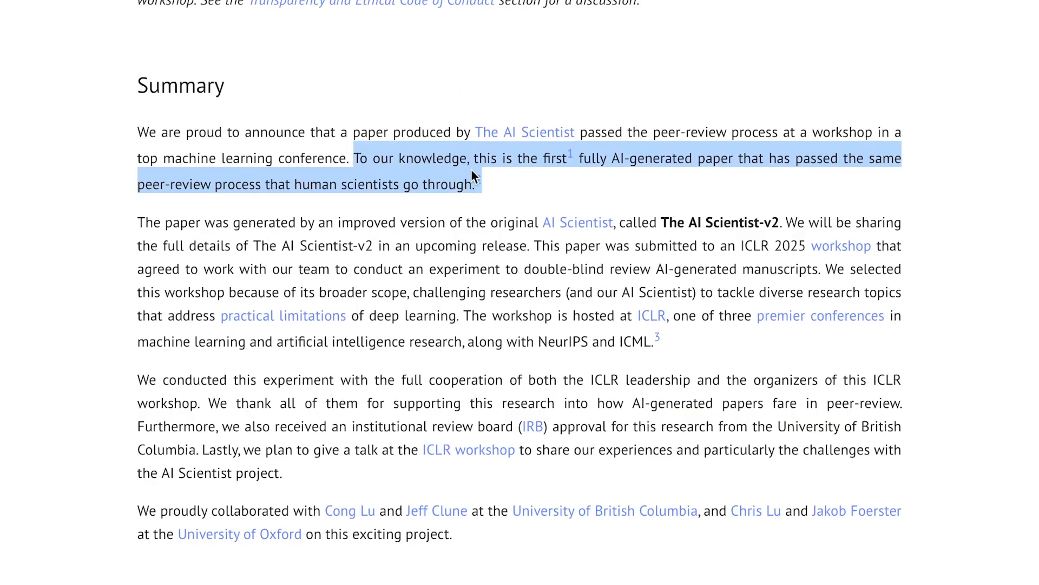
mouse_move(691, 177)
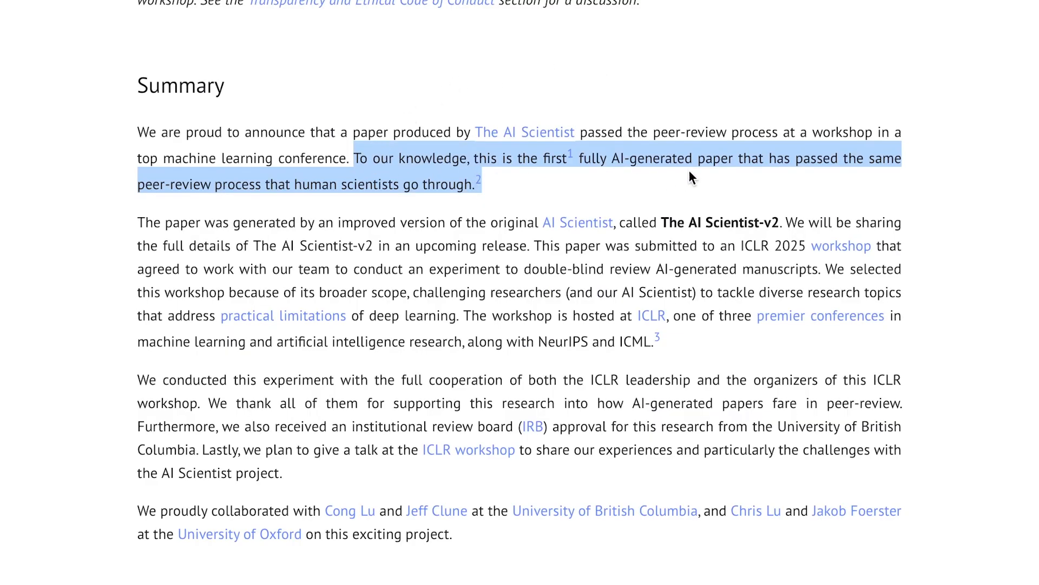
mouse_move(857, 190)
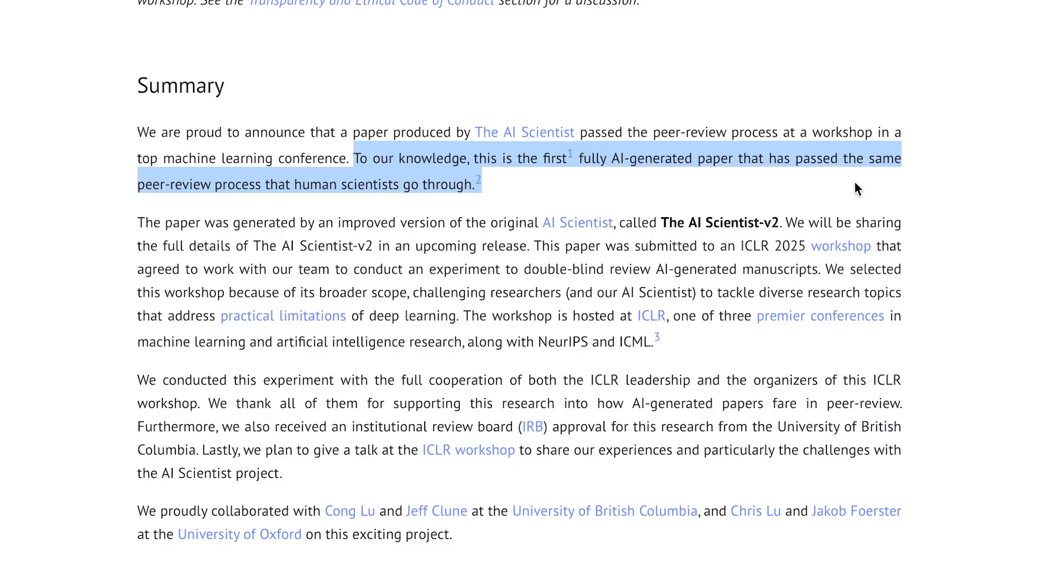
mouse_move(421, 204)
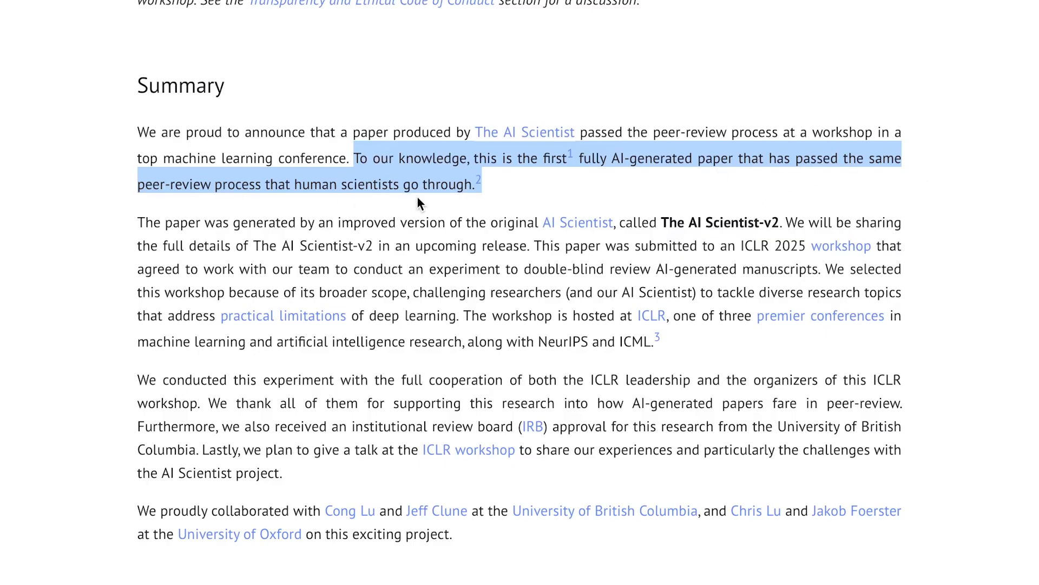
scroll(down, 3)
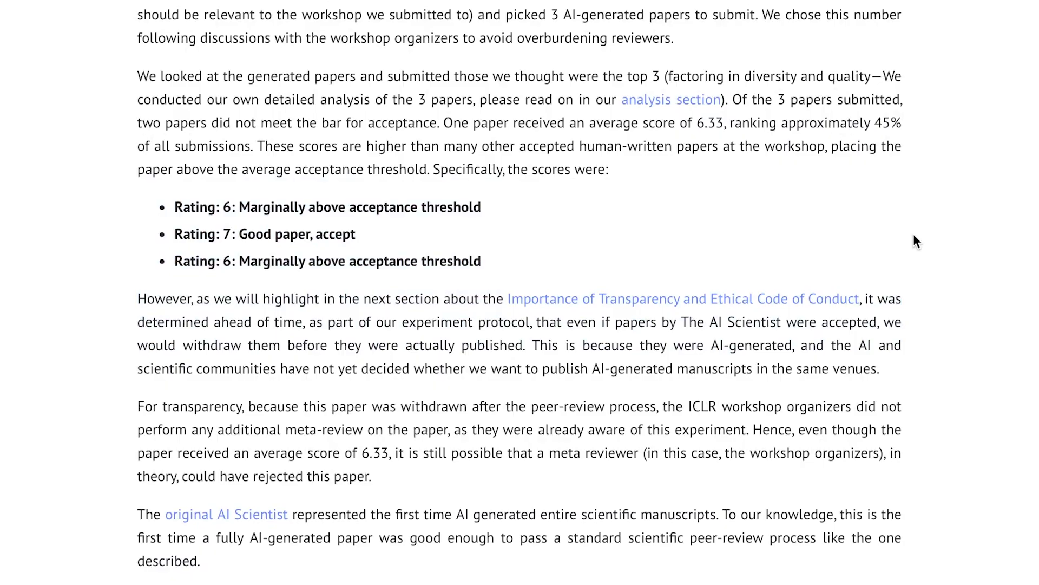
mouse_move(850, 242)
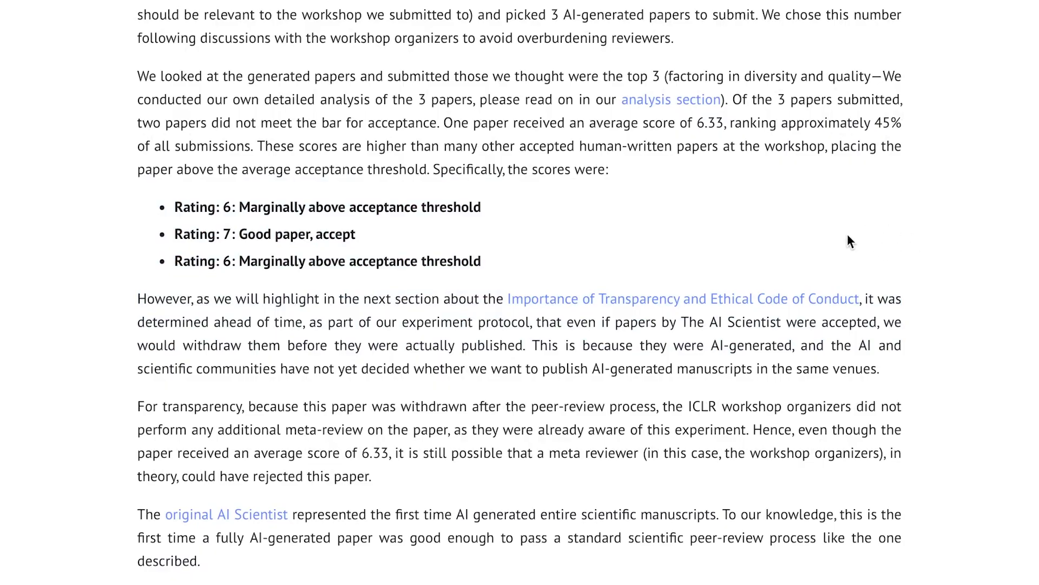
mouse_move(884, 234)
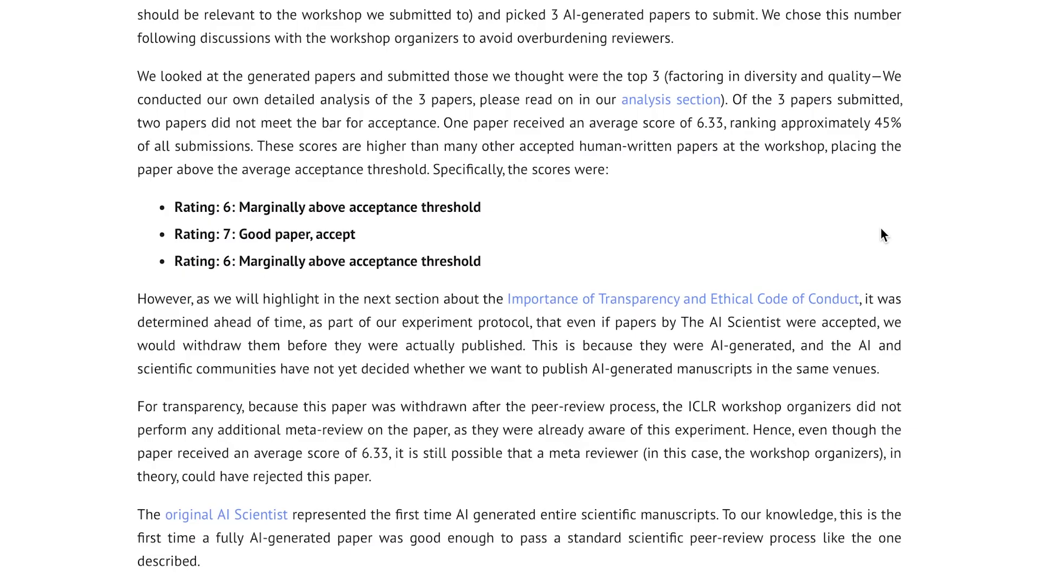
mouse_move(611, 297)
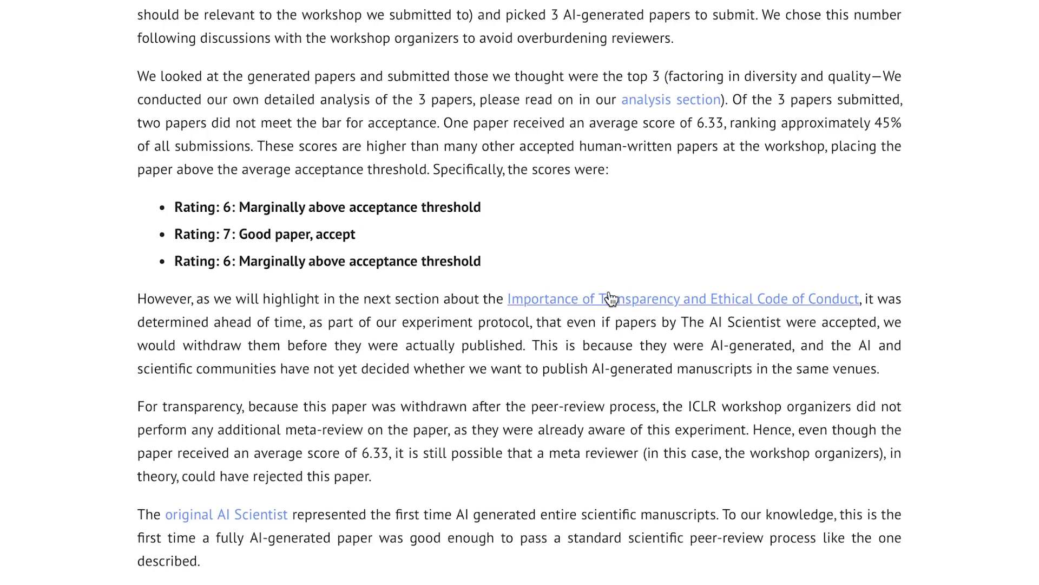
mouse_move(740, 363)
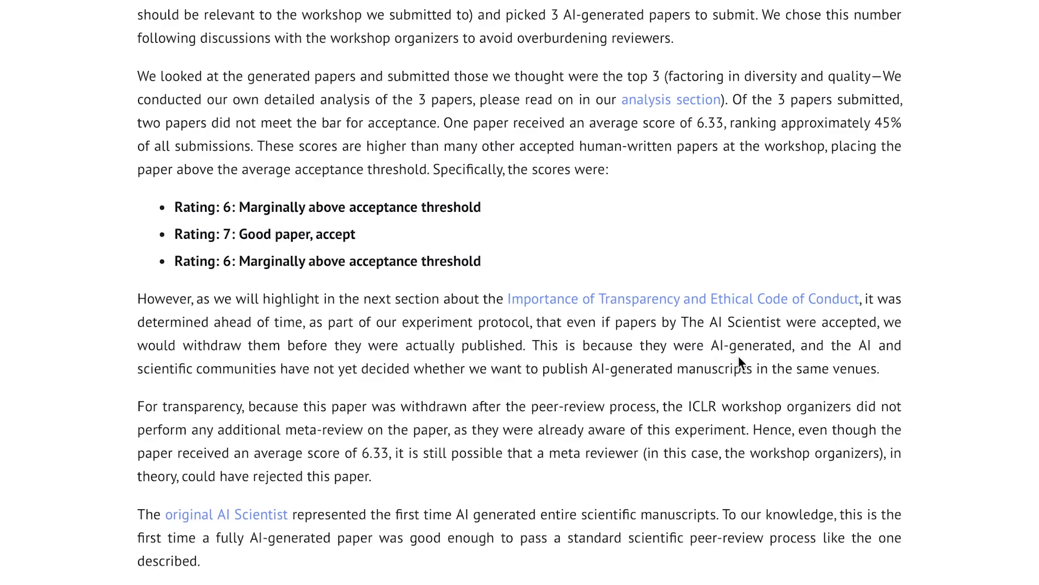
mouse_move(184, 398)
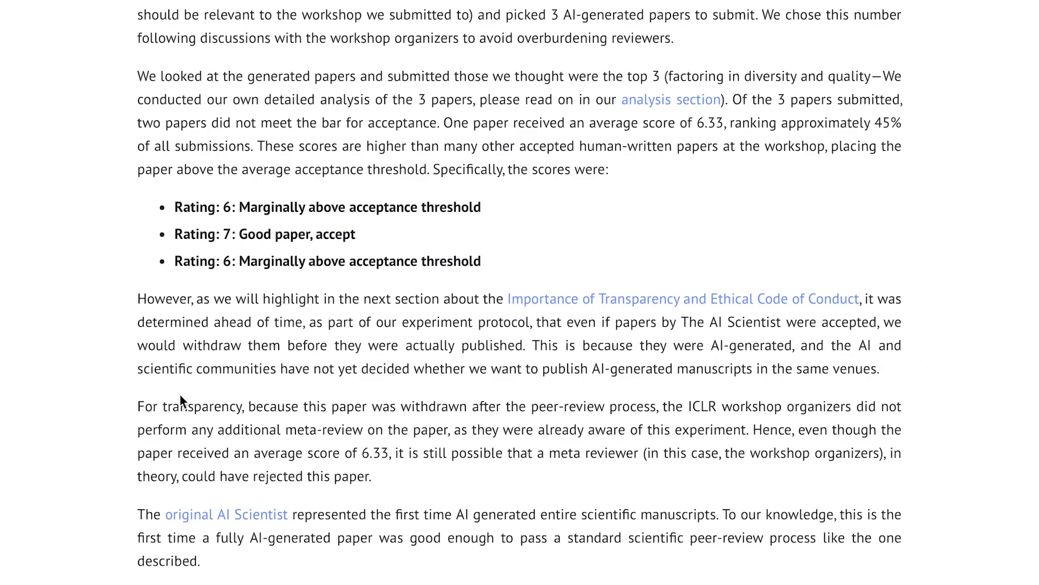
mouse_move(443, 390)
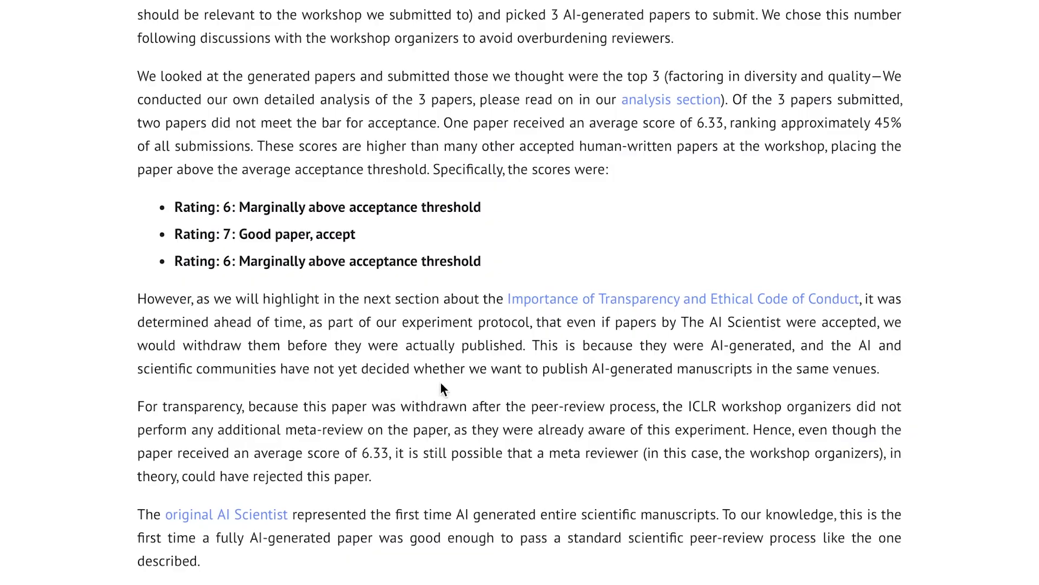
scroll(up, 3)
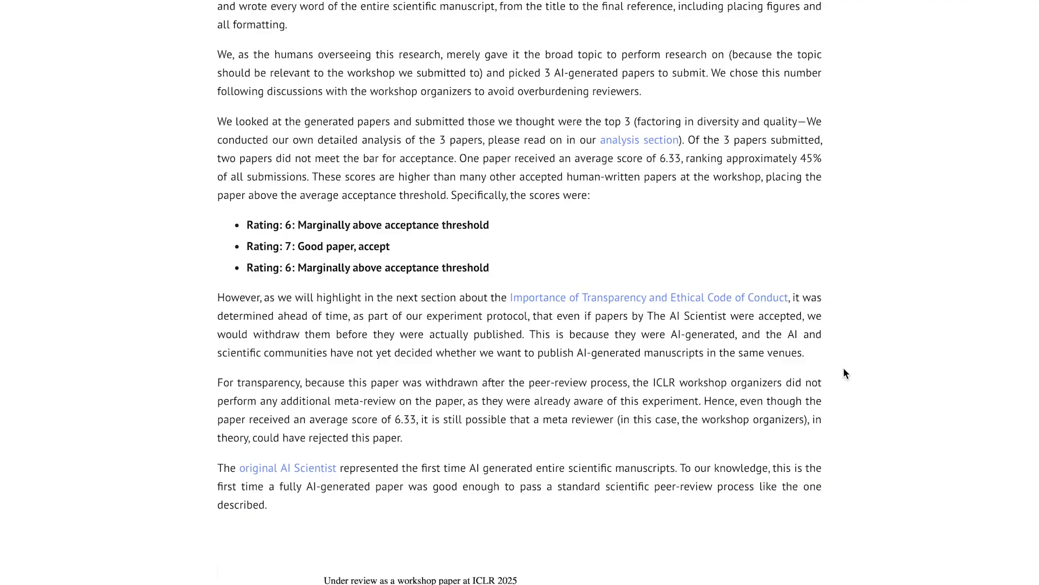
mouse_move(892, 324)
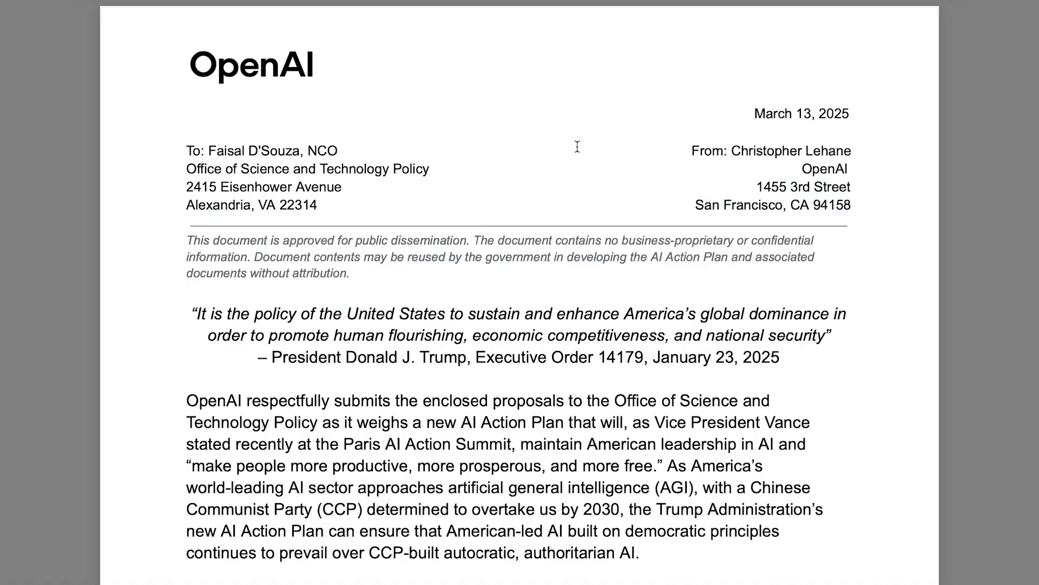
mouse_move(578, 183)
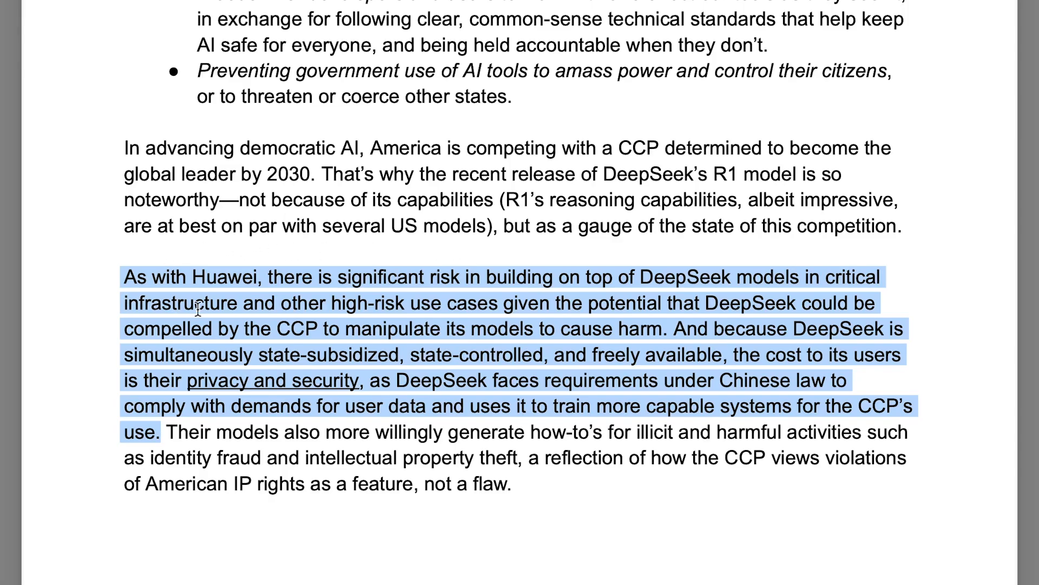
mouse_move(460, 295)
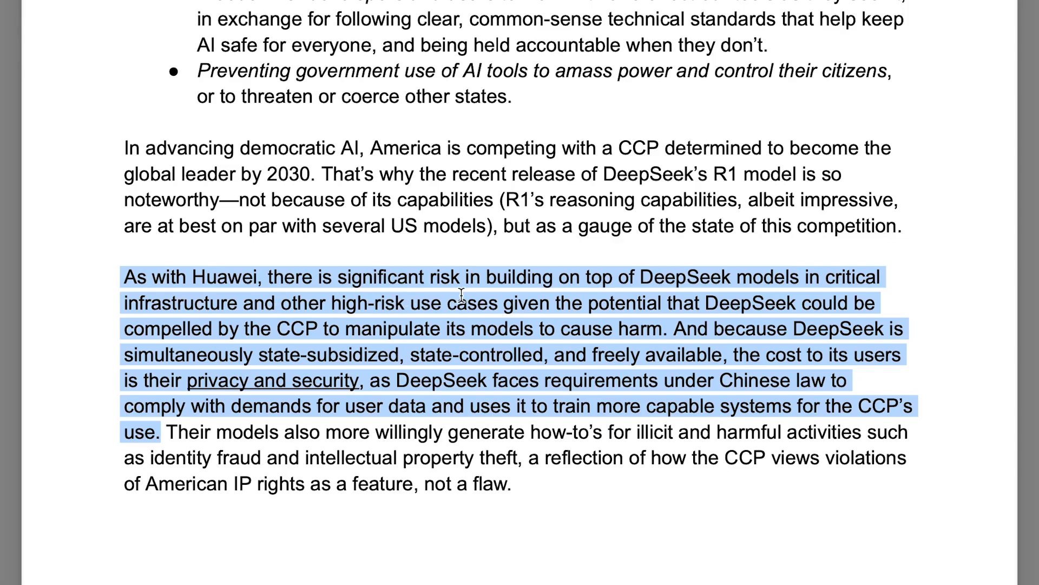
mouse_move(816, 292)
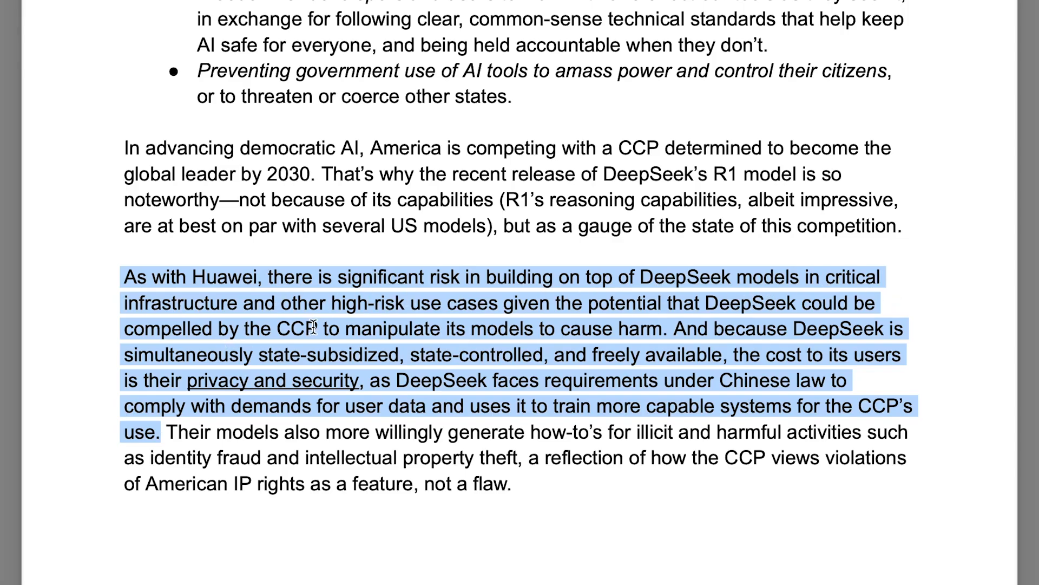
mouse_move(635, 322)
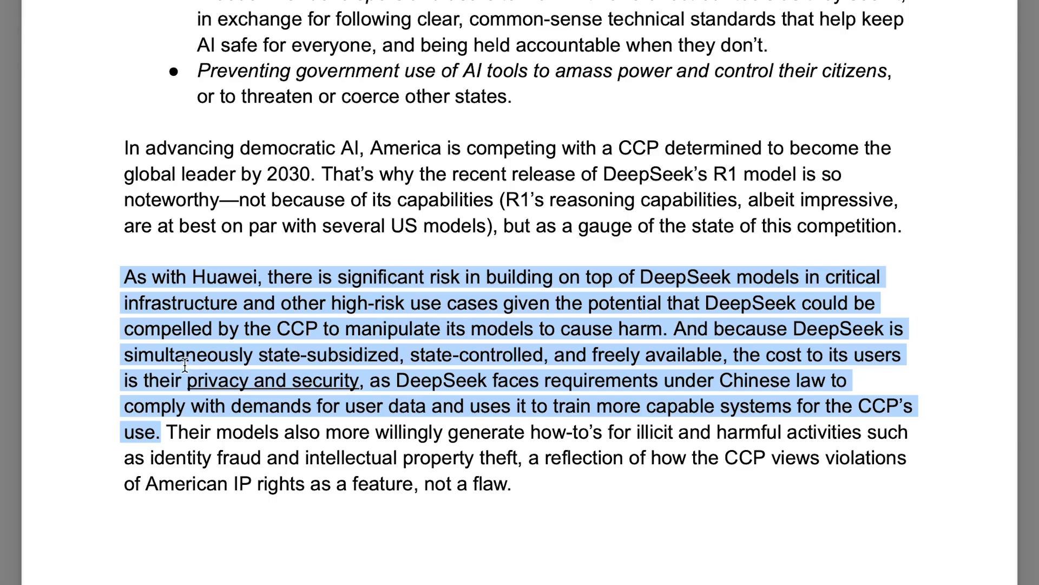
mouse_move(548, 341)
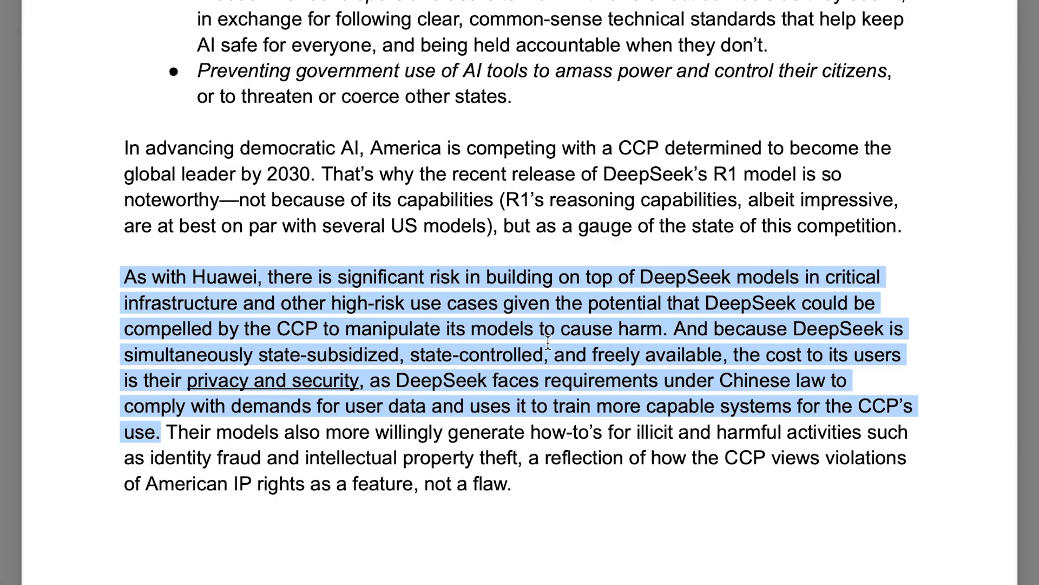
mouse_move(870, 339)
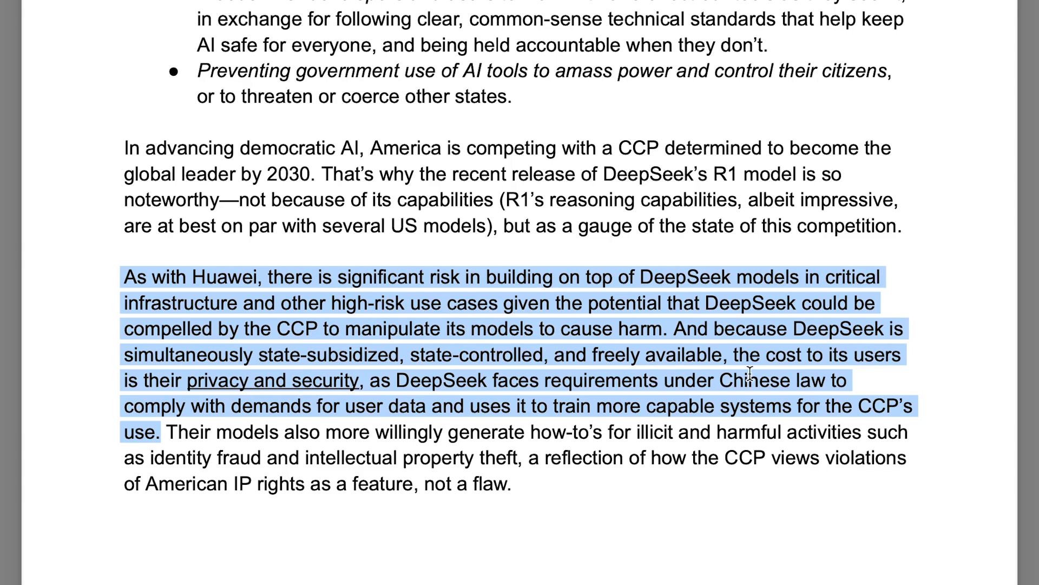
mouse_move(245, 387)
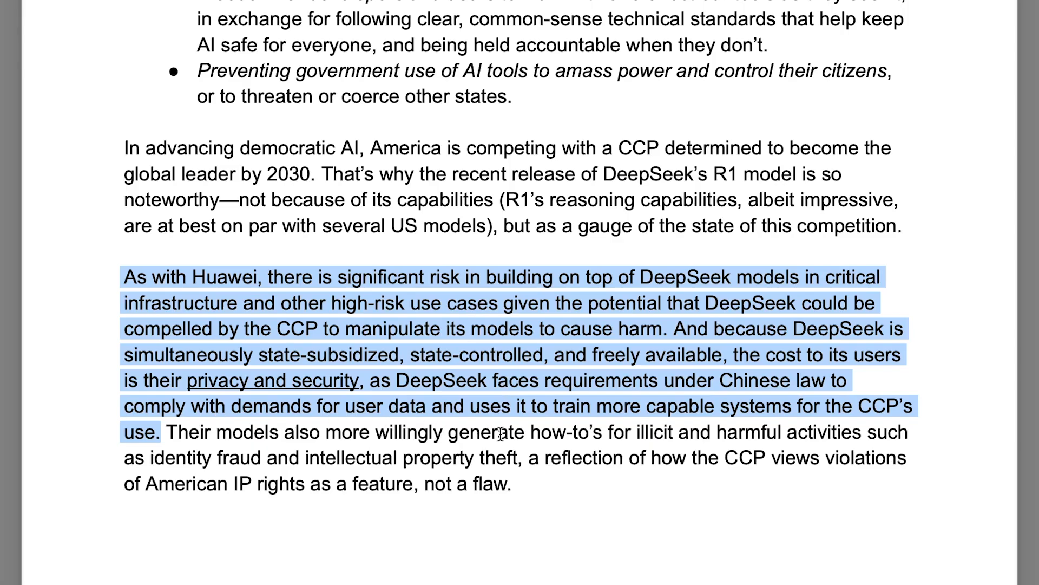
mouse_move(838, 428)
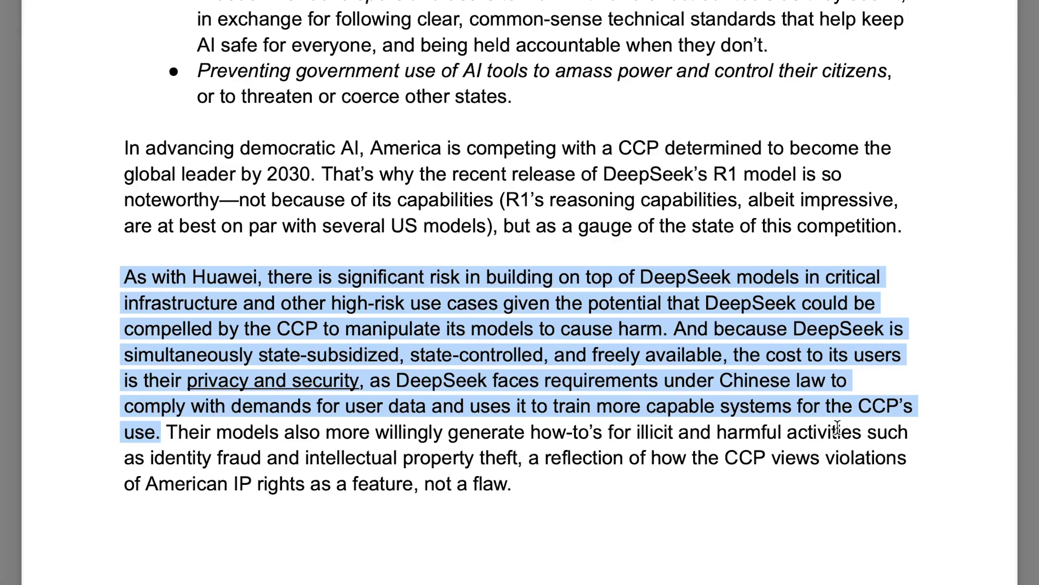
Step: Deselect the DeepSeek risks paragraph and scroll up to the page on CCP's strategic advantages
scroll(up, 3)
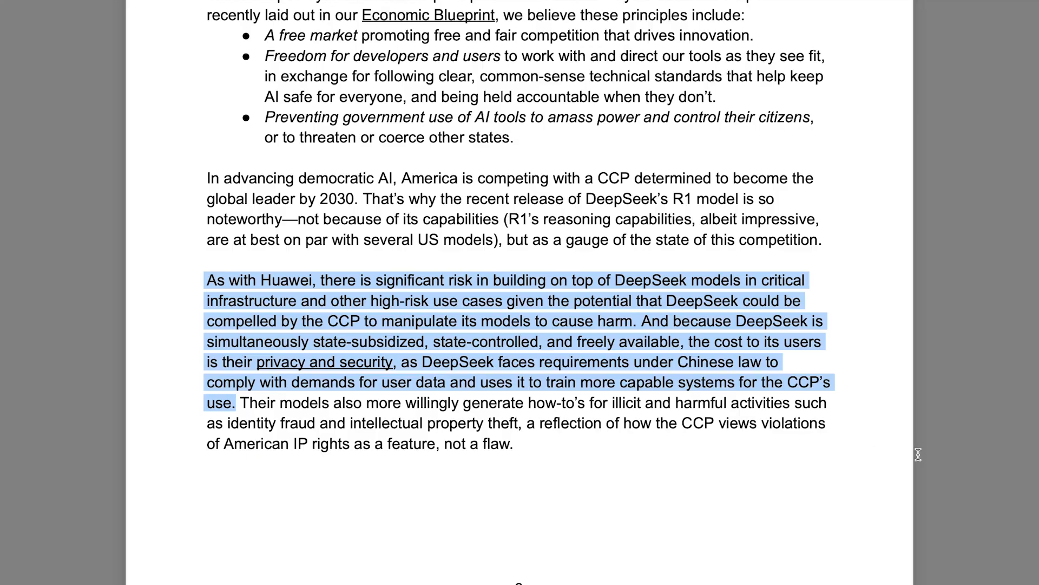
click(907, 446)
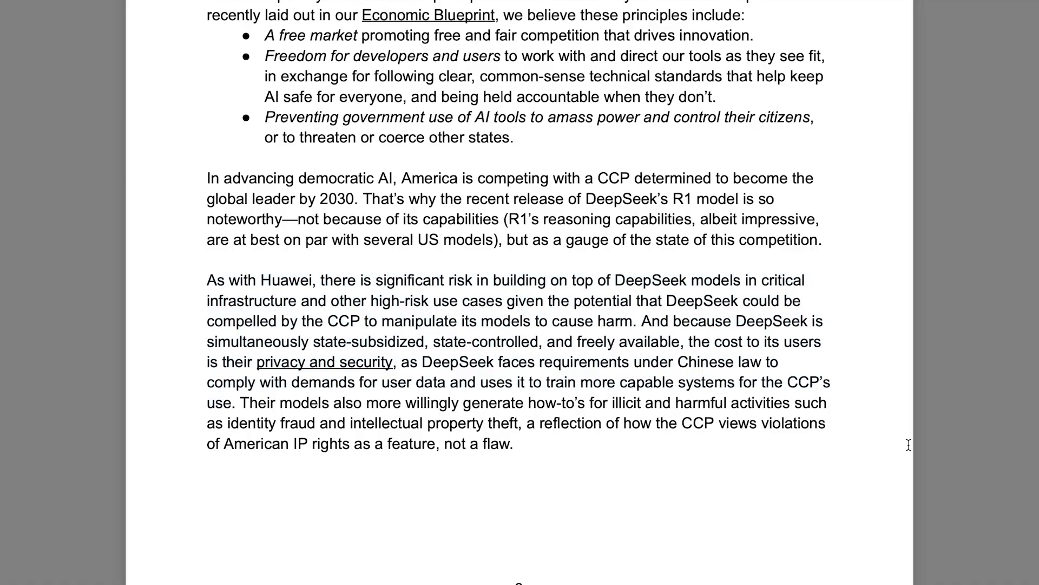
scroll(up, 3)
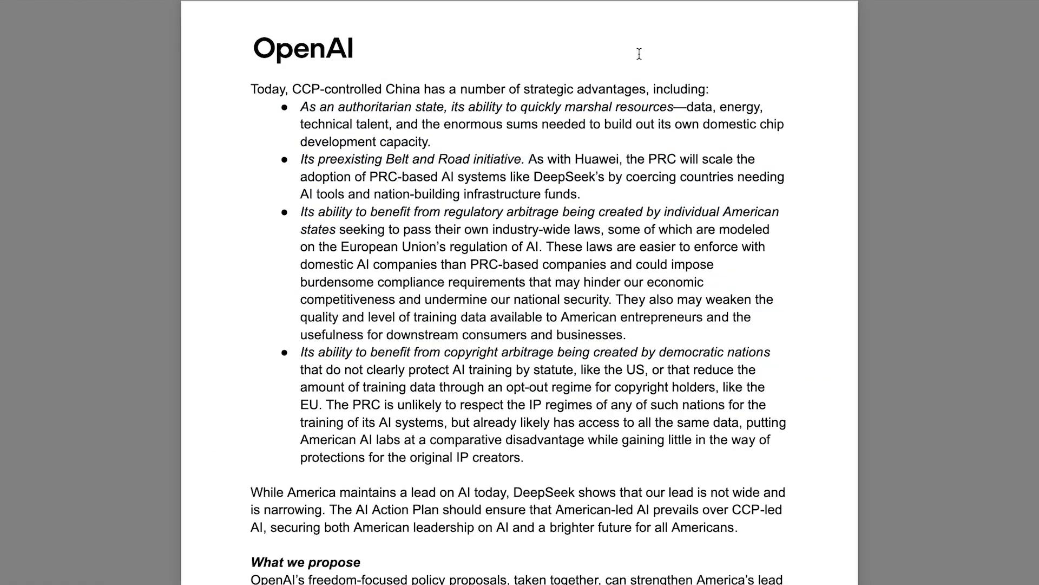
mouse_move(579, 68)
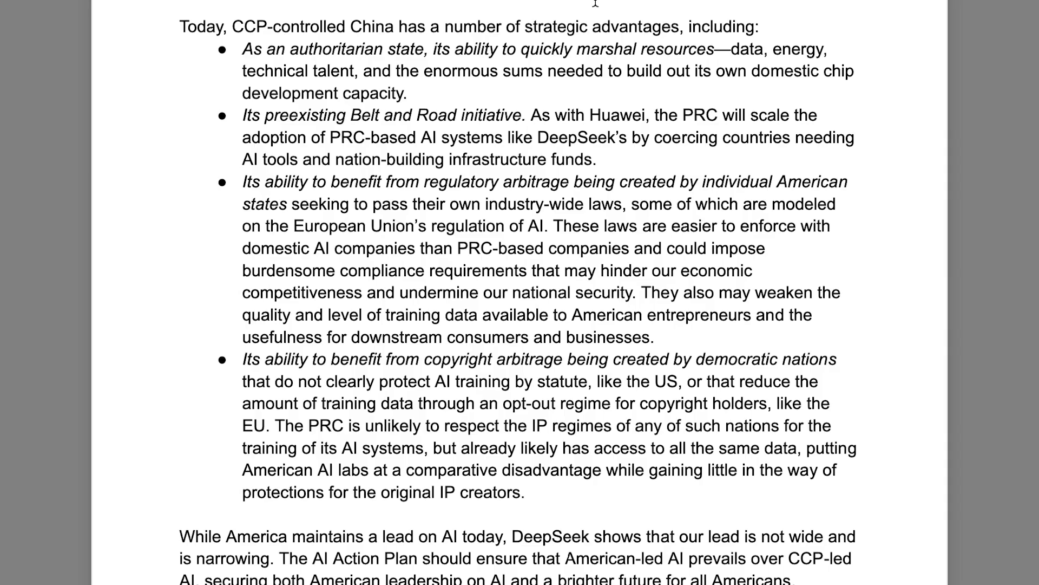
mouse_move(277, 345)
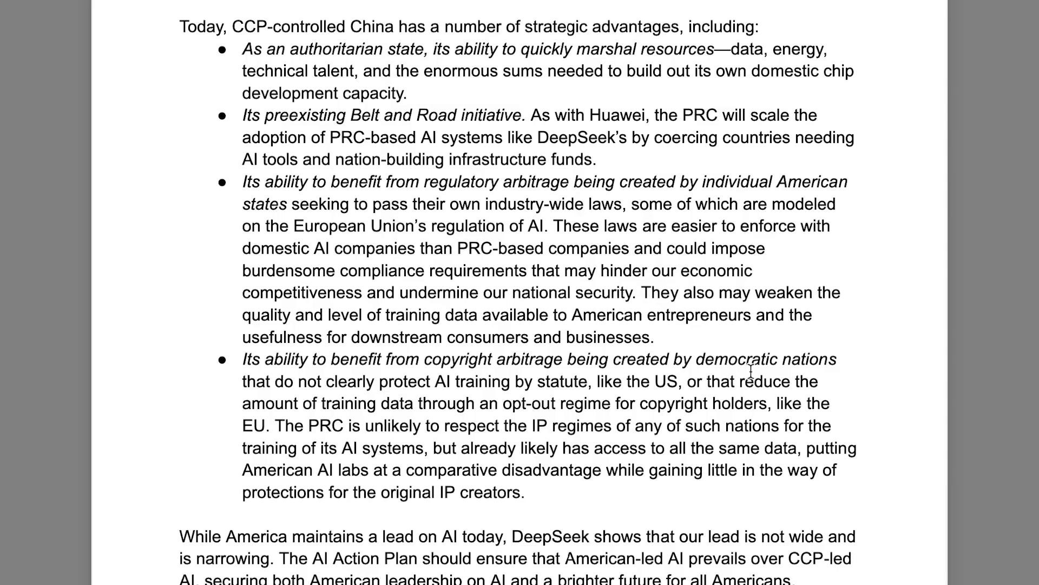
mouse_move(436, 404)
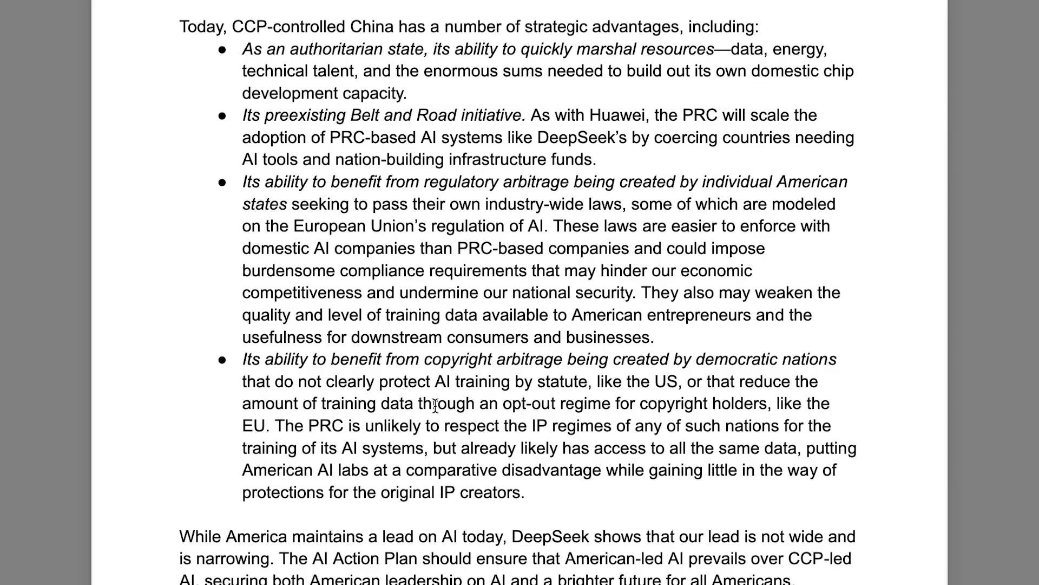
mouse_move(693, 403)
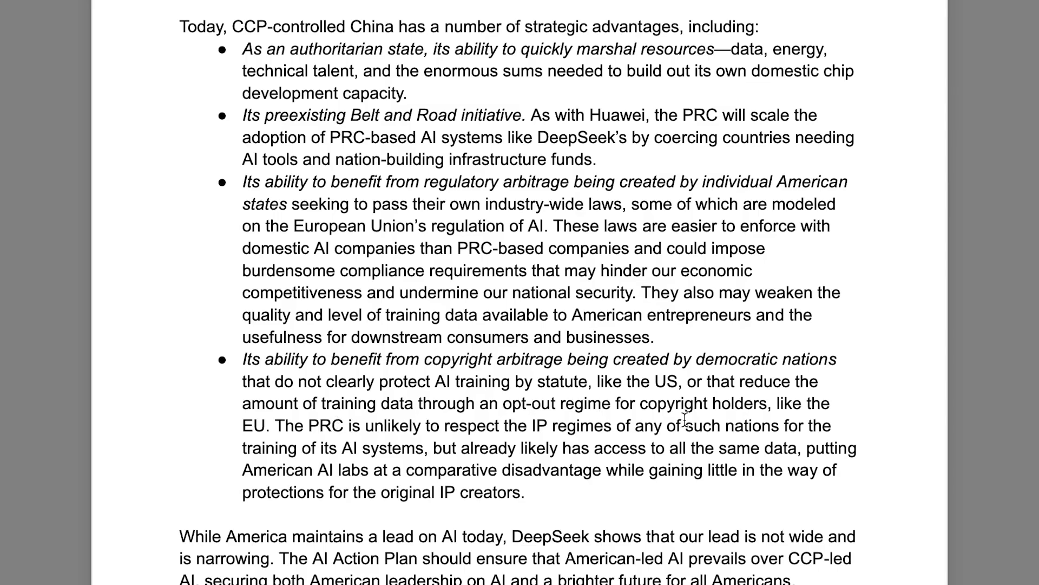
mouse_move(310, 448)
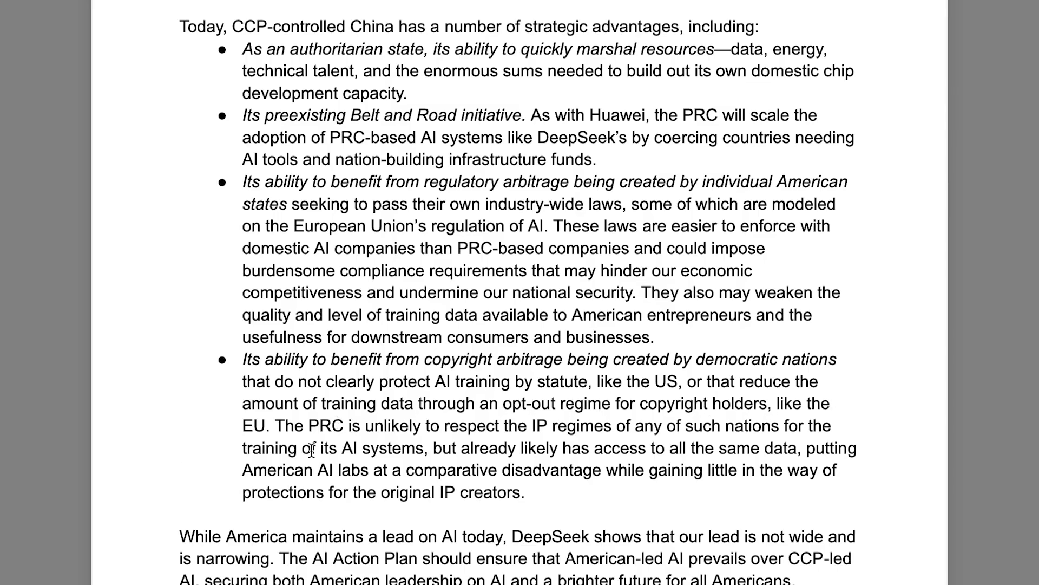
mouse_move(563, 448)
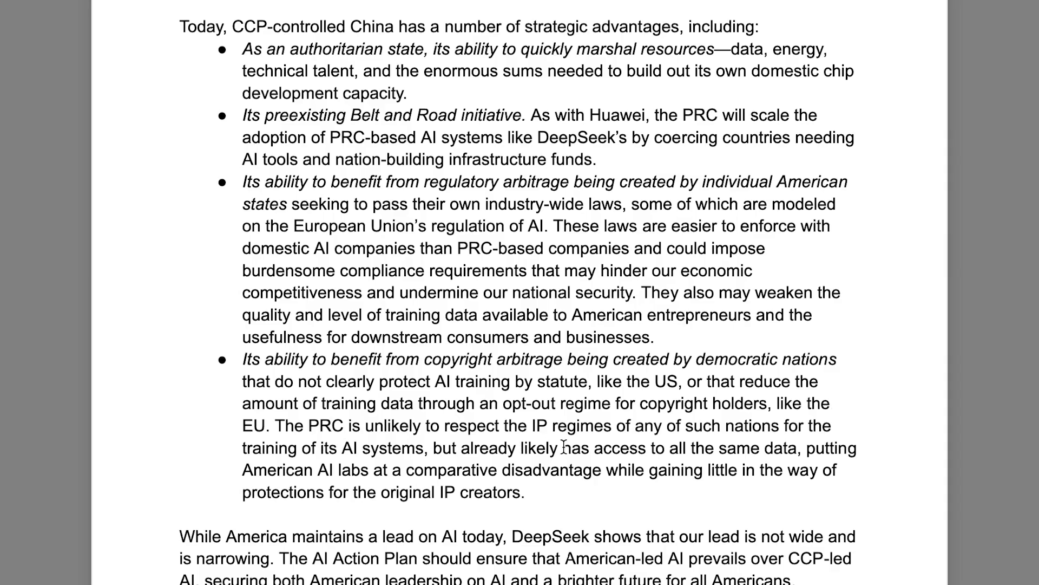
mouse_move(806, 448)
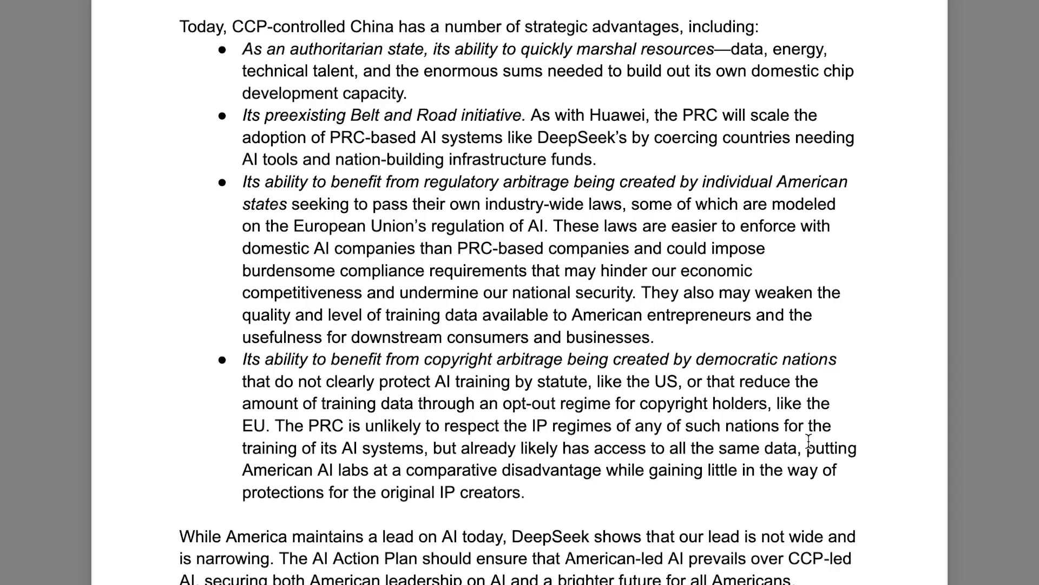
mouse_move(479, 469)
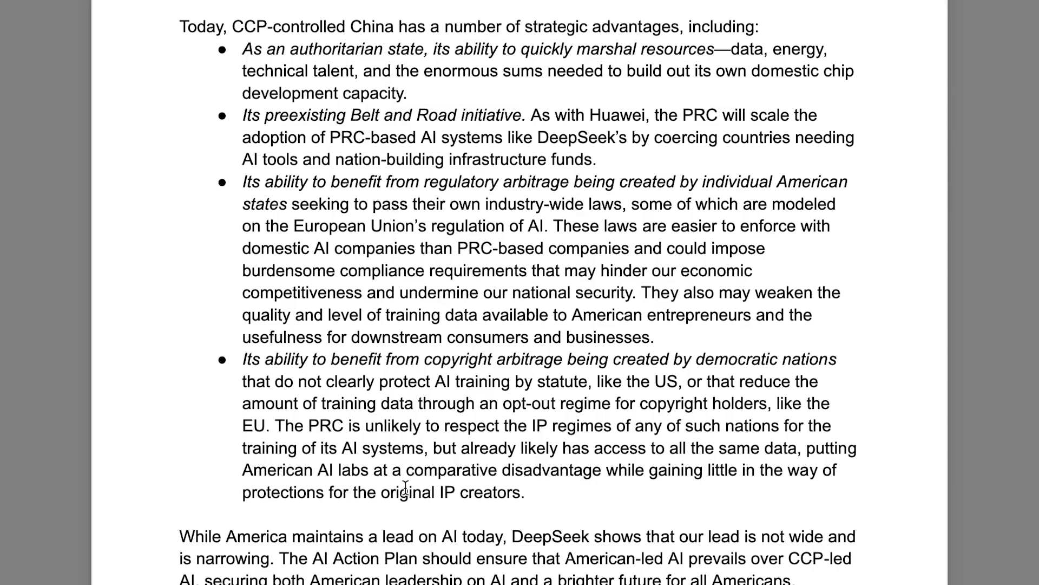
mouse_move(722, 494)
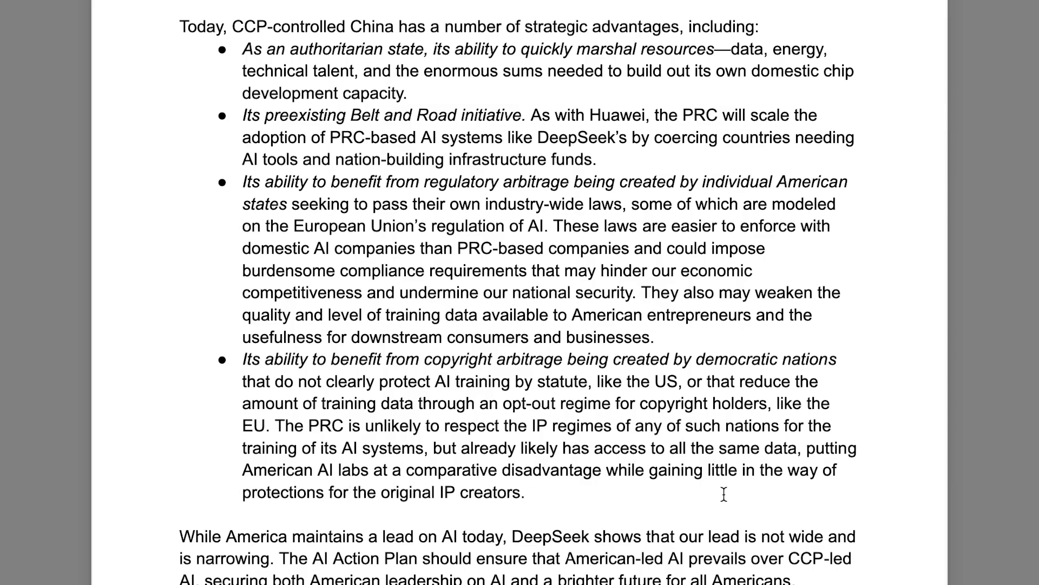
mouse_move(399, 511)
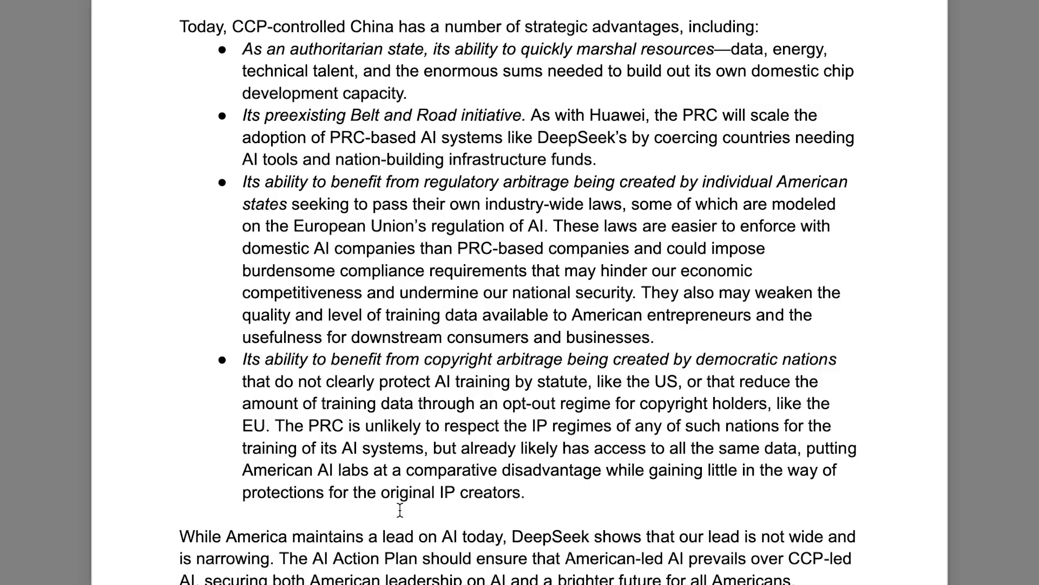
scroll(up, 3)
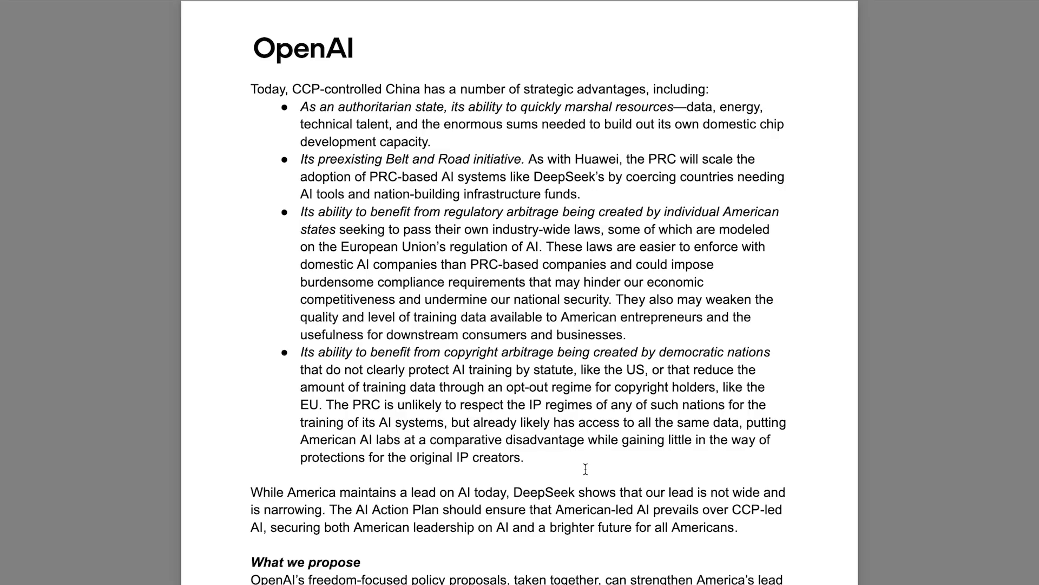
mouse_move(829, 377)
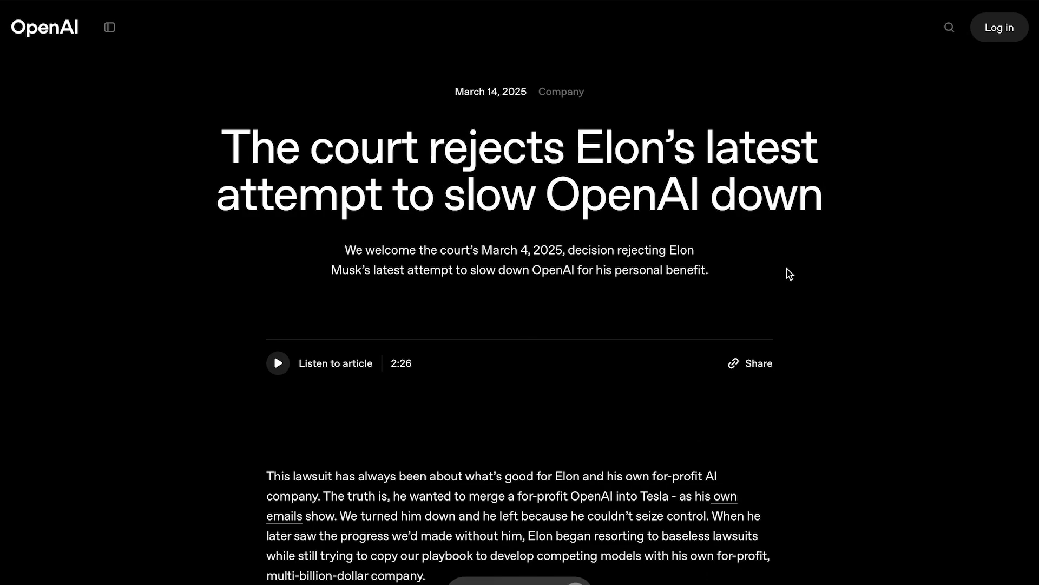
mouse_move(809, 258)
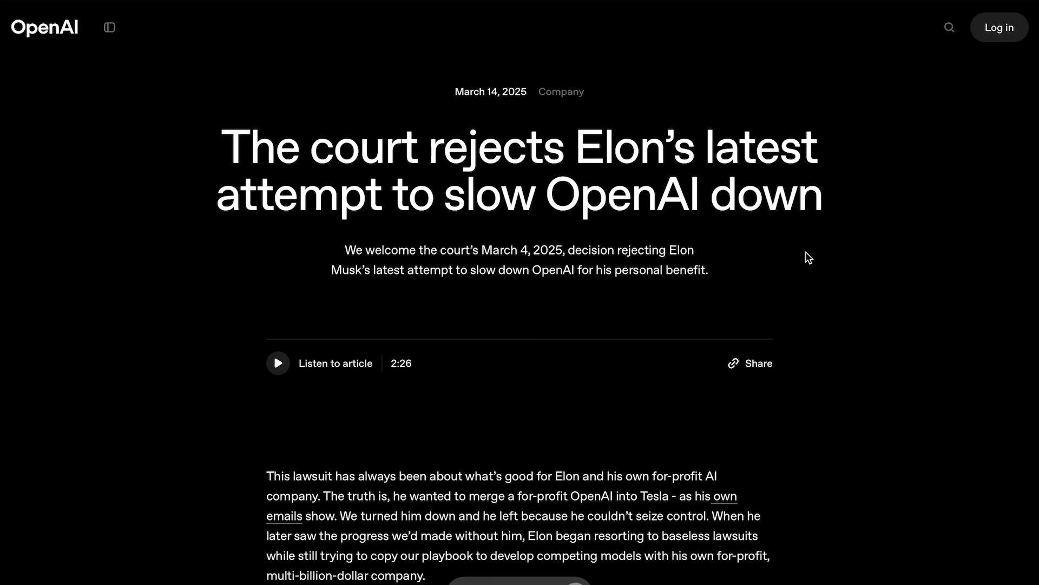
mouse_move(860, 209)
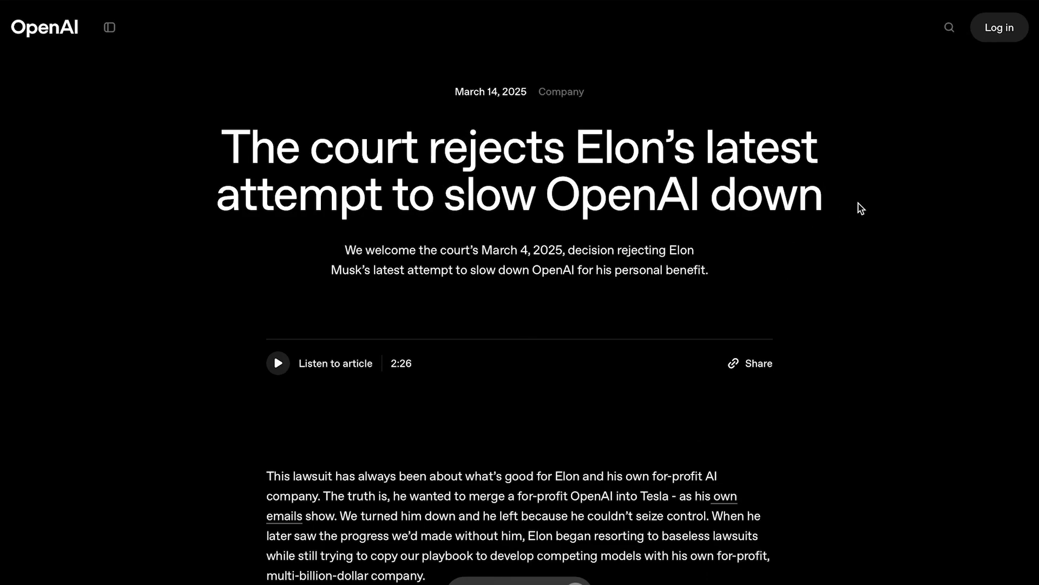
mouse_move(850, 214)
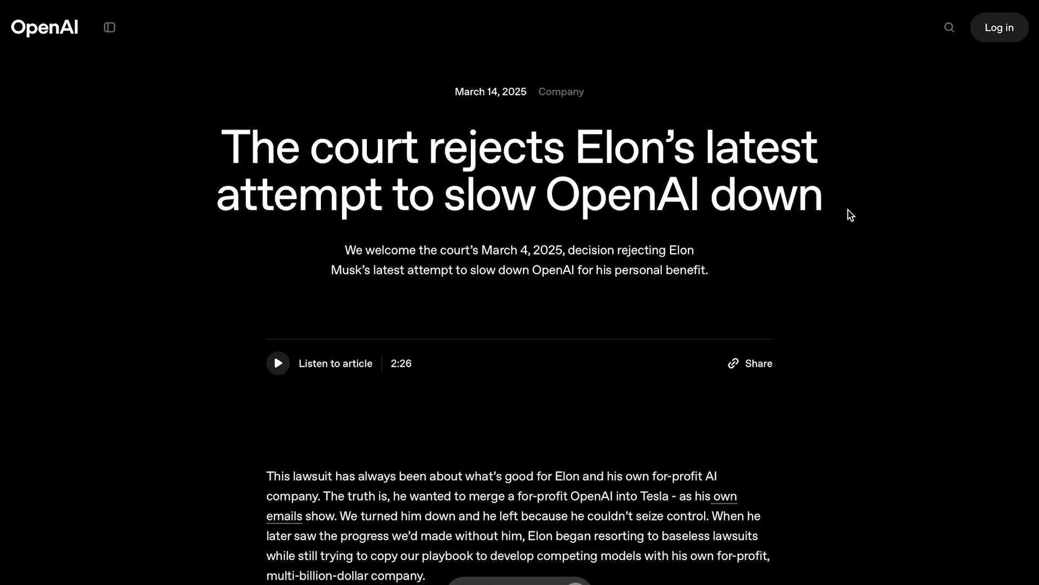
mouse_move(641, 184)
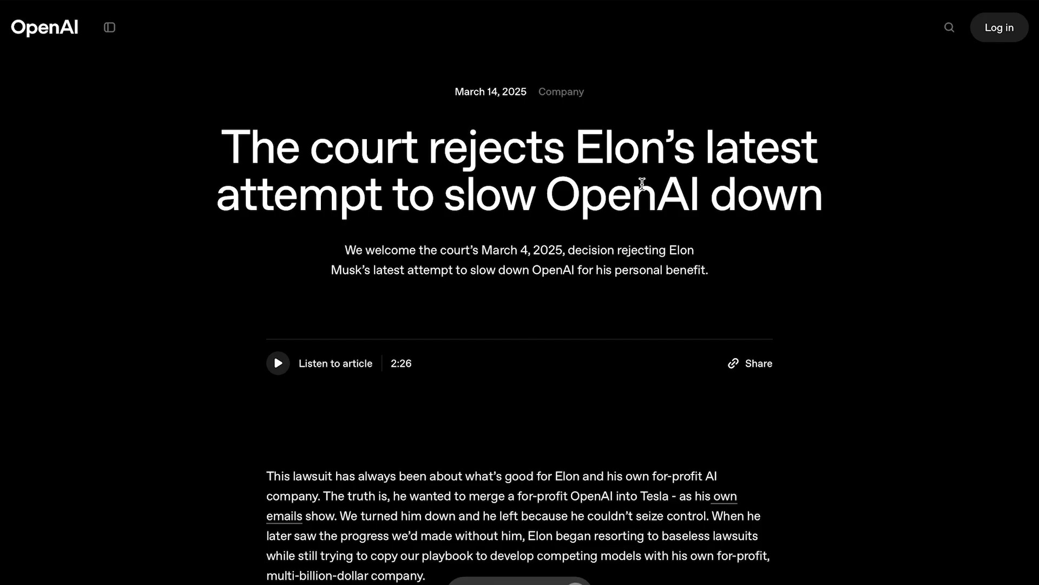
mouse_move(712, 237)
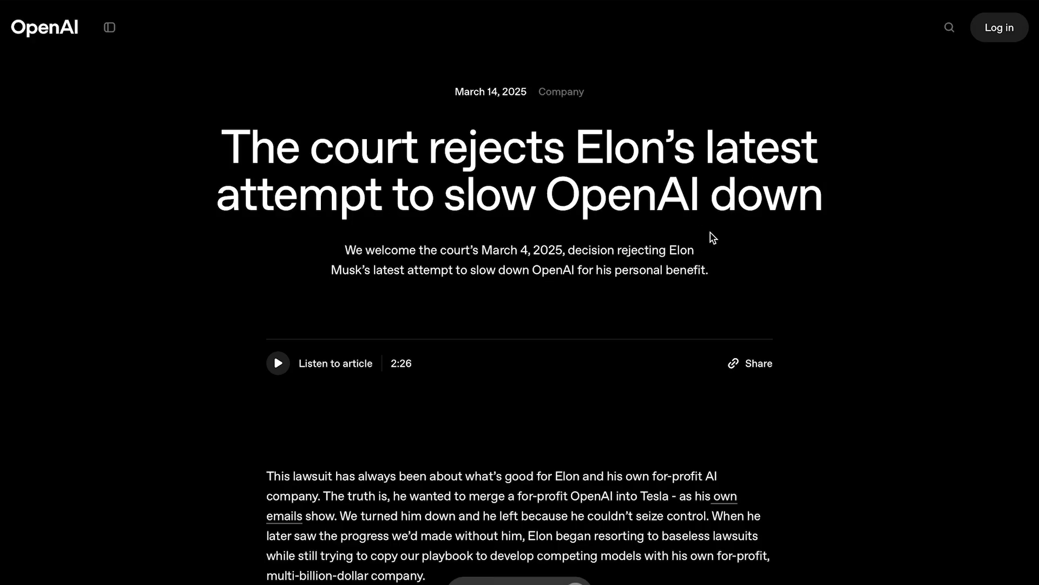
mouse_move(815, 233)
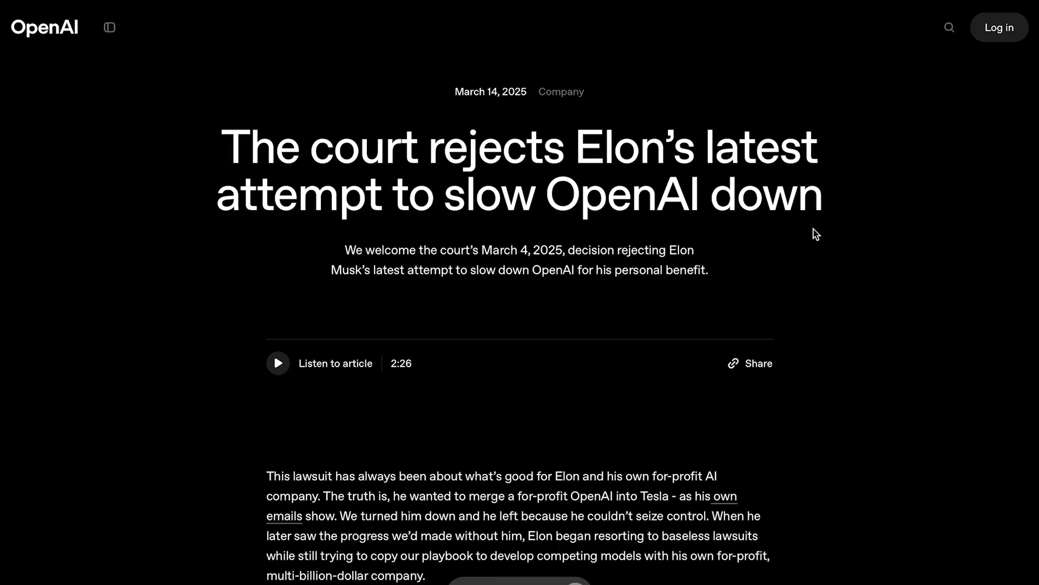
mouse_move(832, 255)
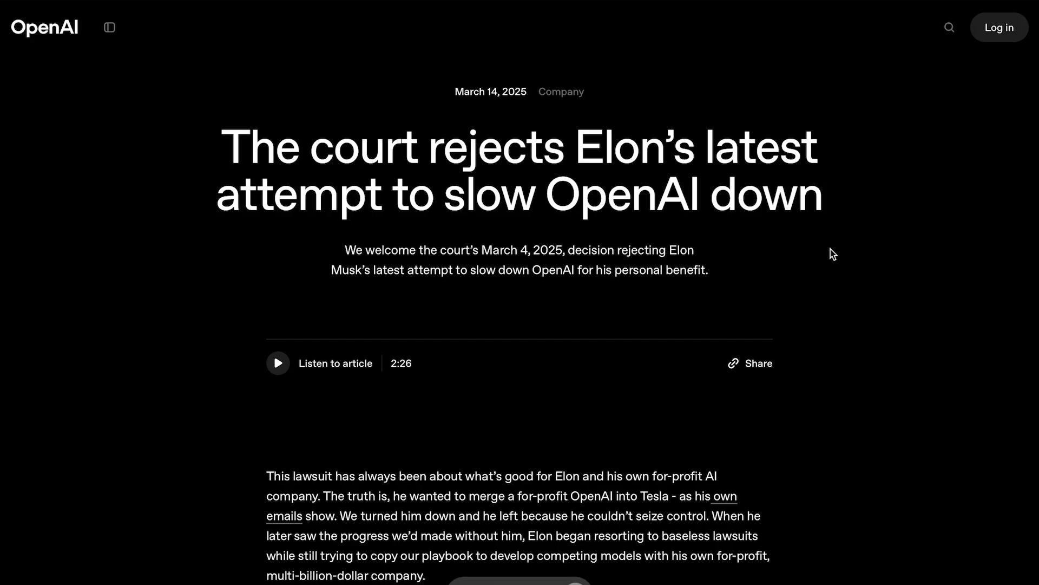